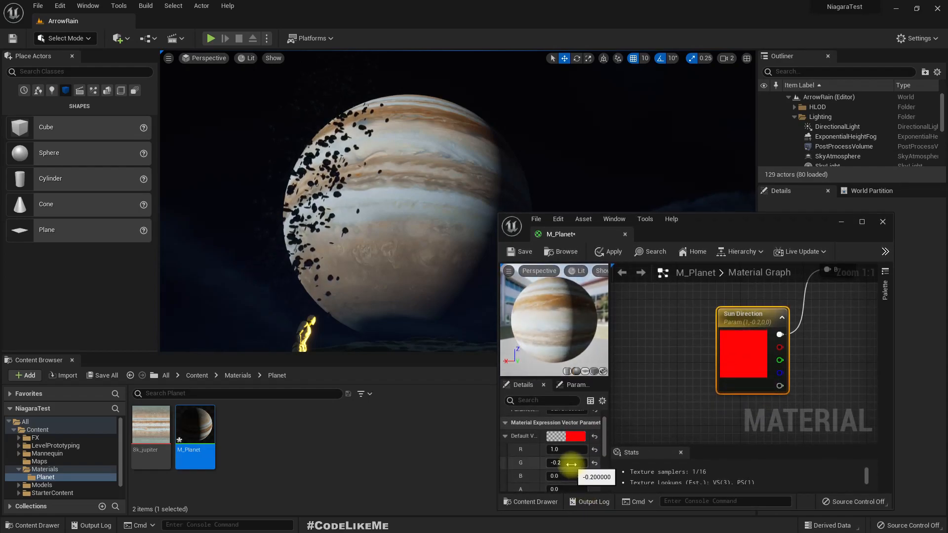
Step: Set the Sun Direction vector's green component to 0.57 and red component to 0.403134
left_click_drag(565, 463, 555, 462)
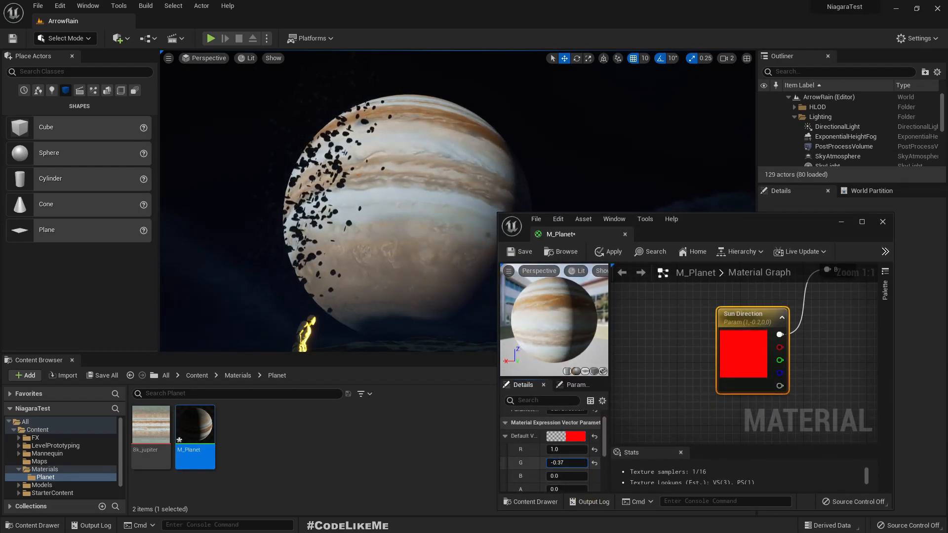
type("0.57")
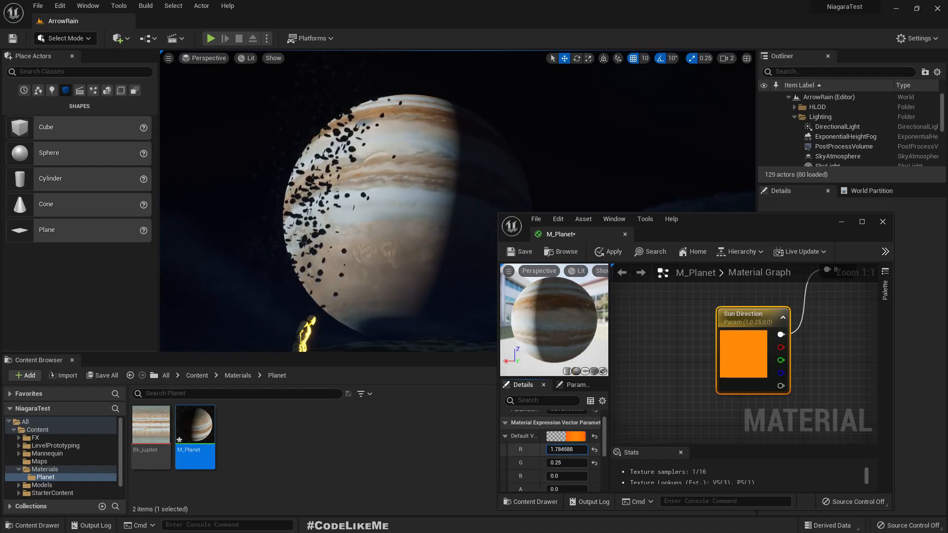
left_click_drag(567, 449, 572, 450)
type("0.53")
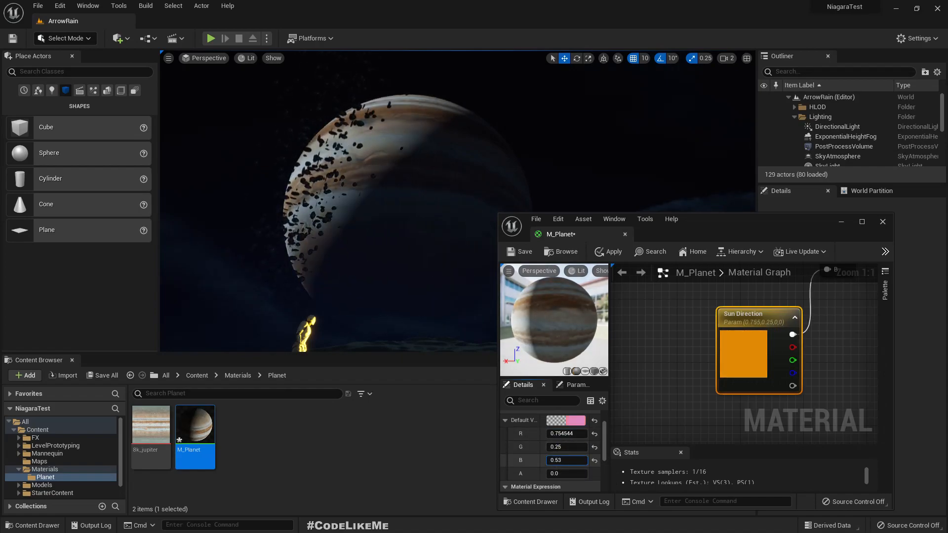
type("0.403134")
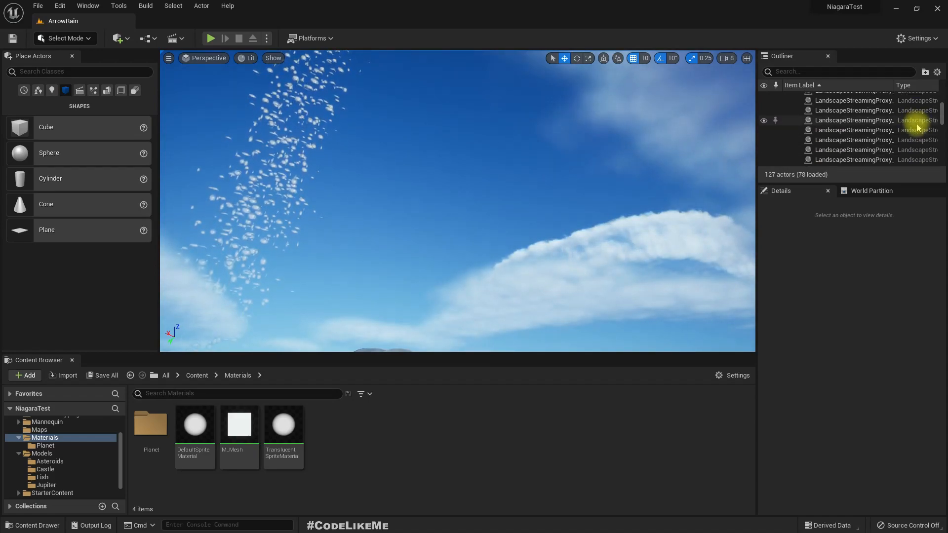
Step: Drop a basic Sphere actor from the Shapes panel into the level near the ground
left_click(730, 58)
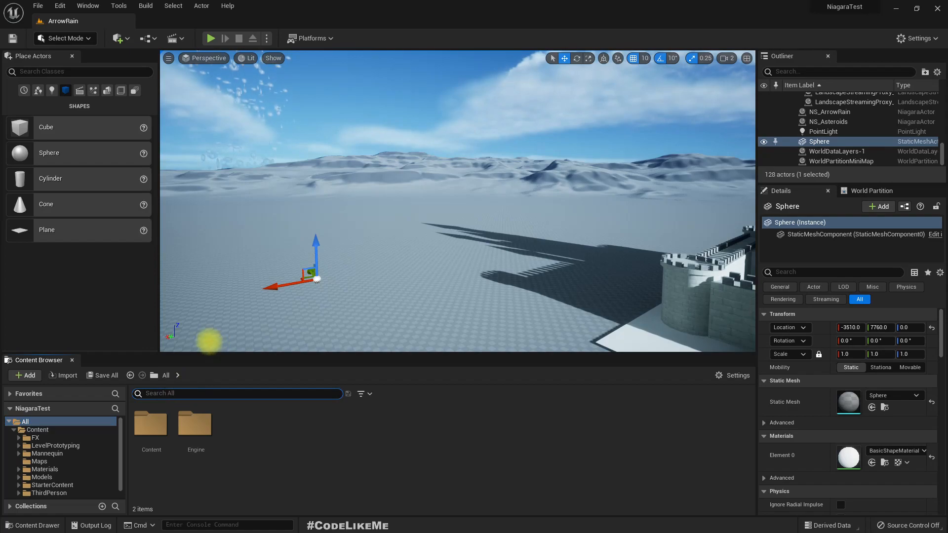
Step: Filter the Content Browser for the engine EditorSphere mesh to place in the level
type("sphare")
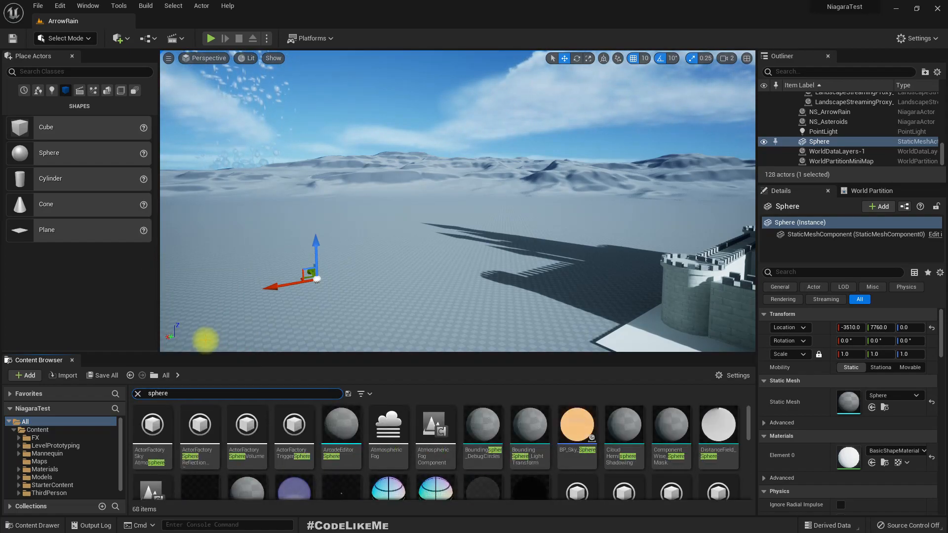
scroll("down", 3)
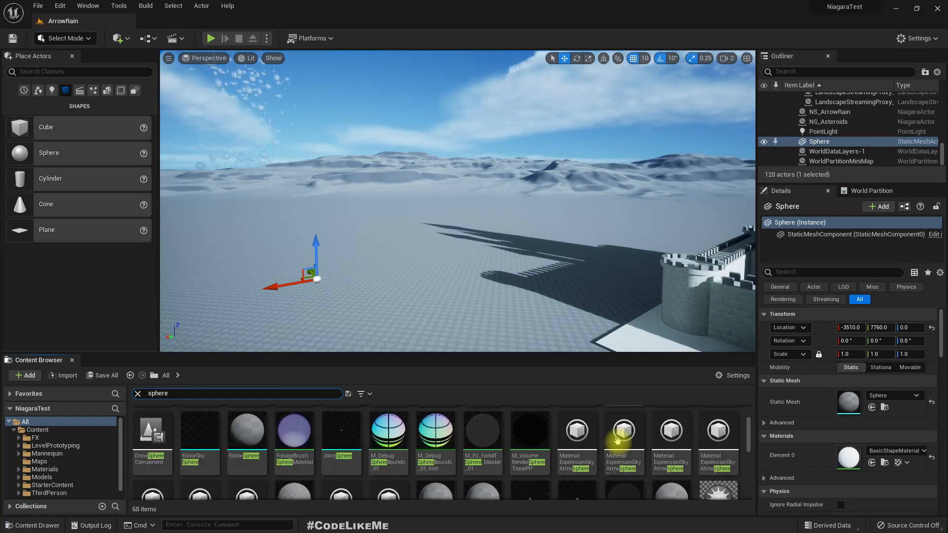
scroll("down", 3)
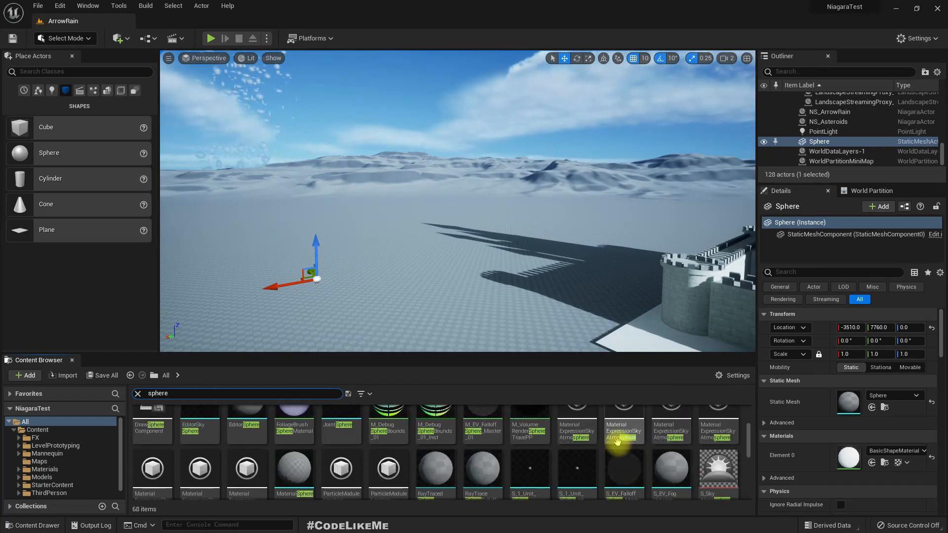
scroll("down", 3)
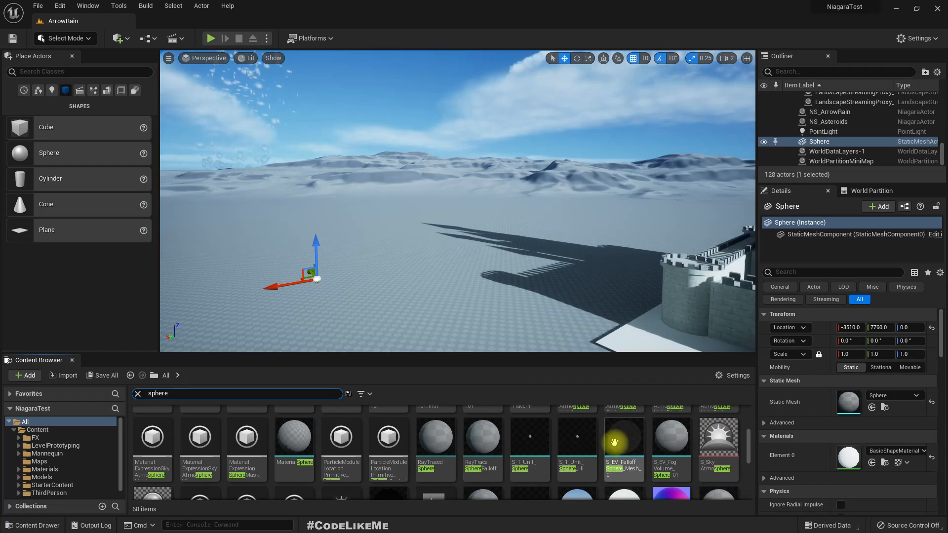
type("engine")
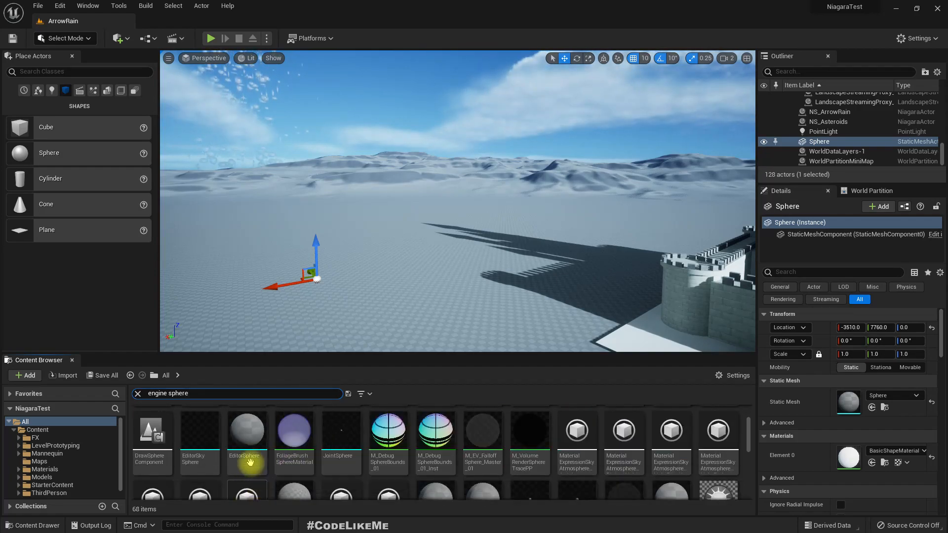
mouse_move(246, 430)
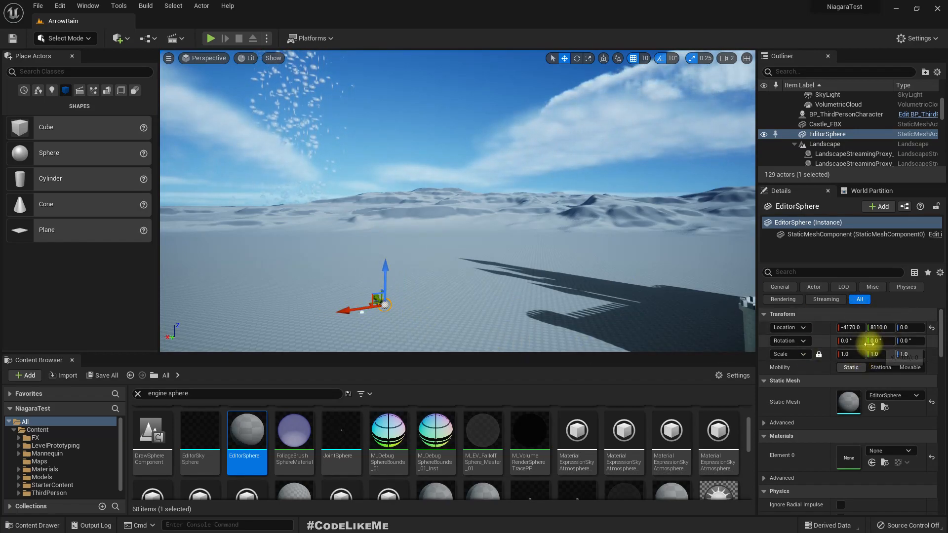
Step: Raise the EditorSphere into the sky, scale it to 30000 on all axes and preview it full-screen
left_click(849, 327)
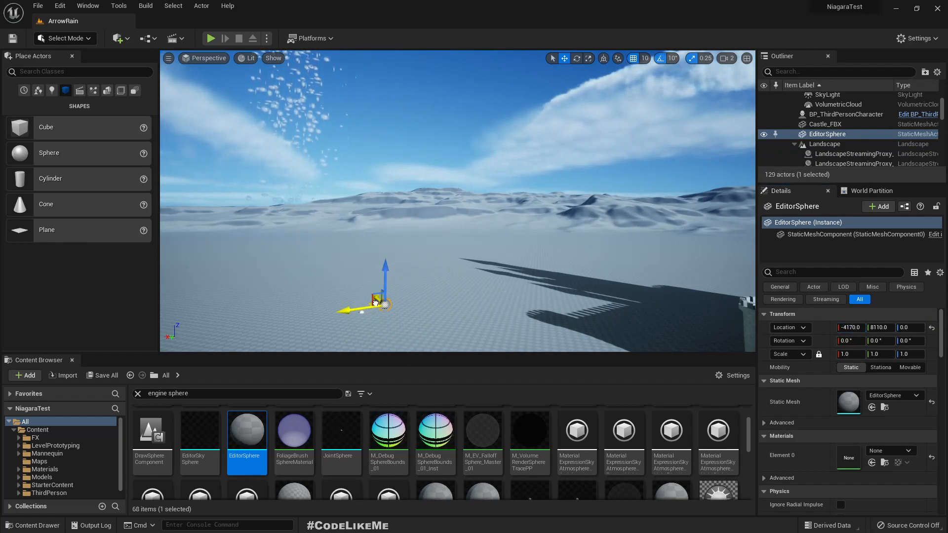
left_click_drag(373, 303, 362, 224)
type("3000")
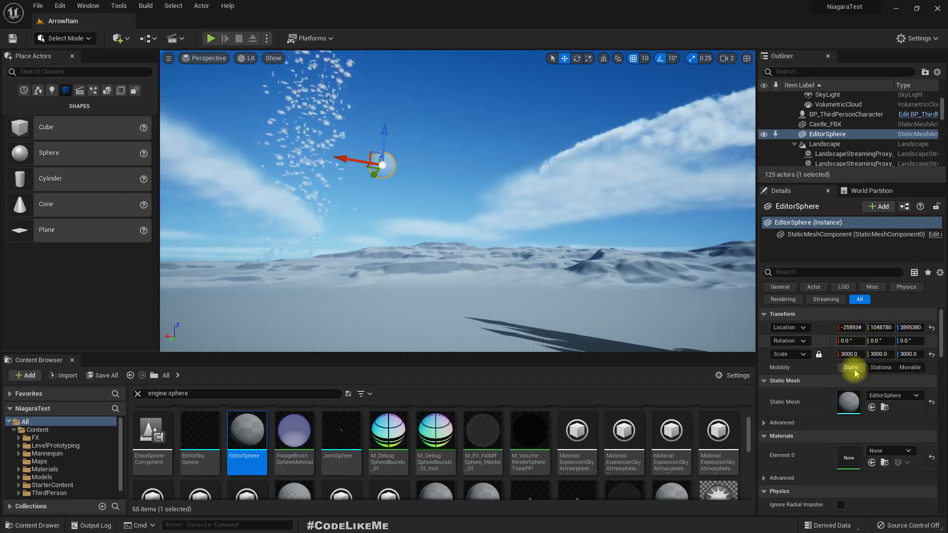
mouse_move(881, 367)
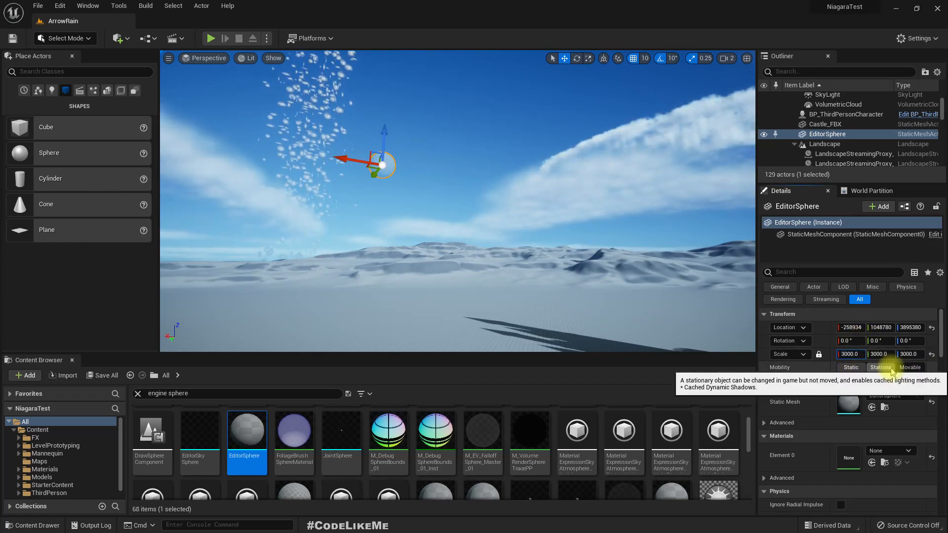
type("30000")
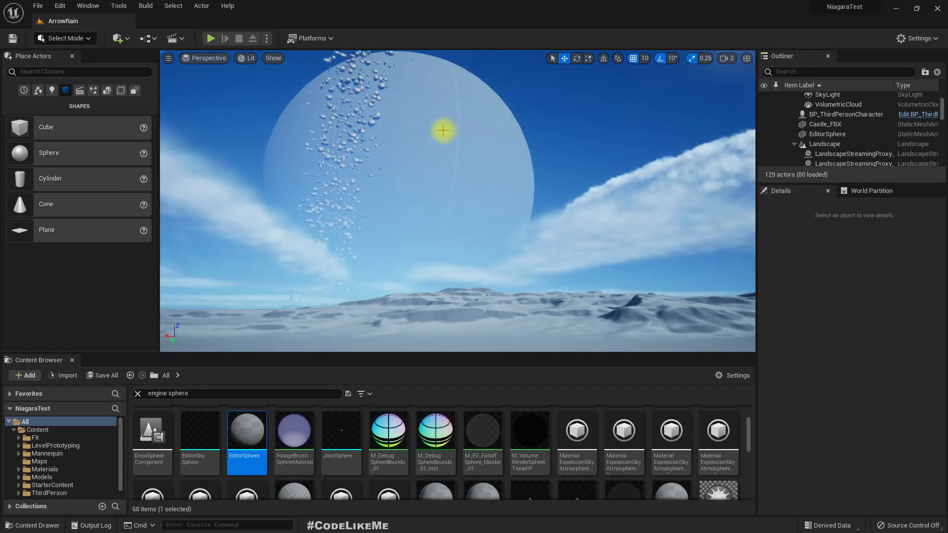
left_click(444, 130)
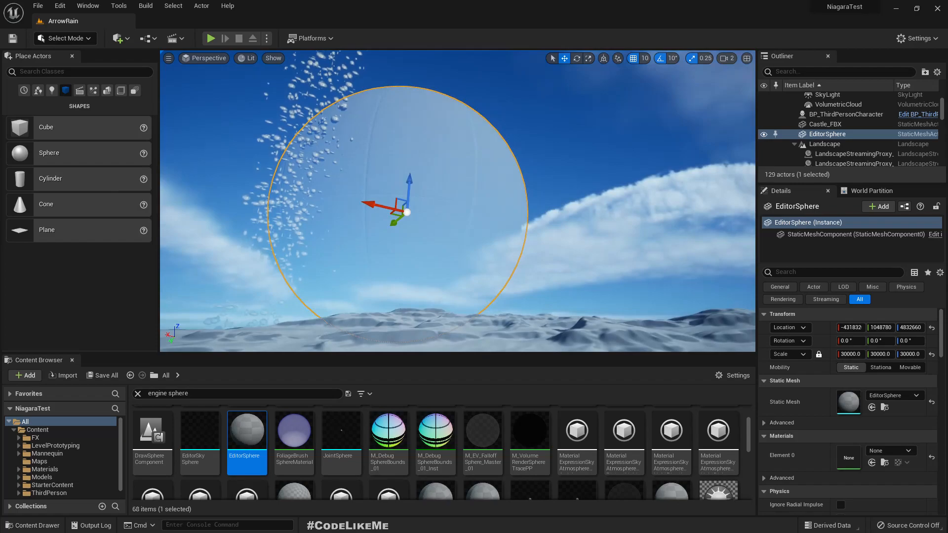
key("F11")
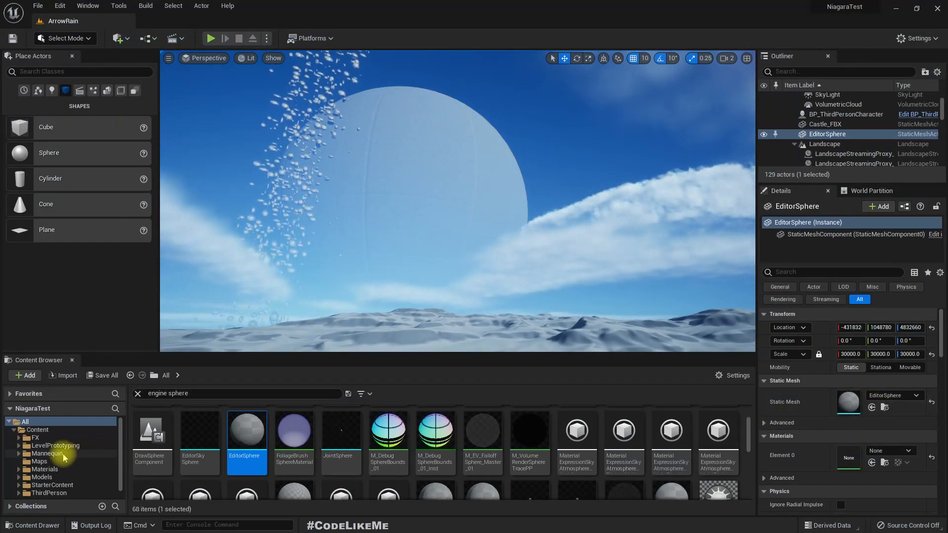
Step: Clear the search and locate the 8k_jupiter texture in Materials > Planet
left_click(45, 469)
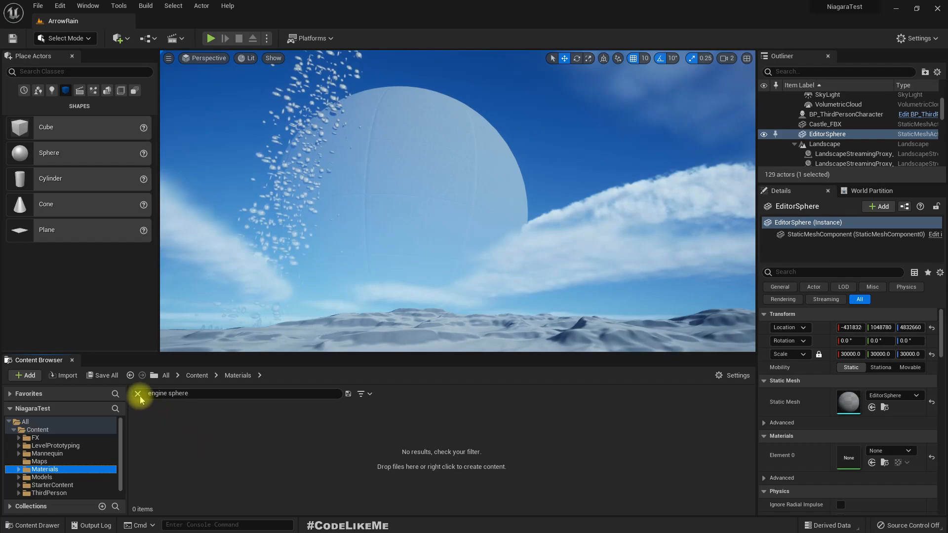
left_click(139, 394)
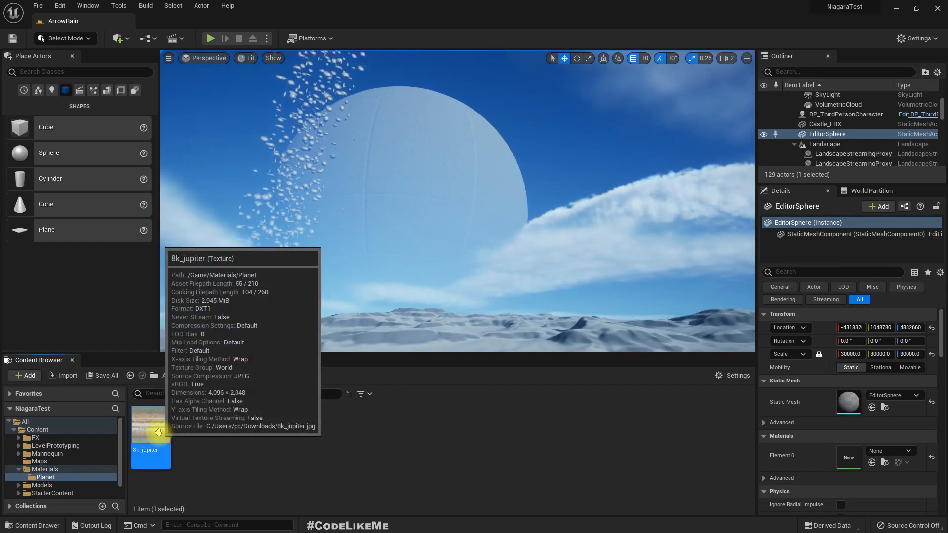
double_click(150, 423)
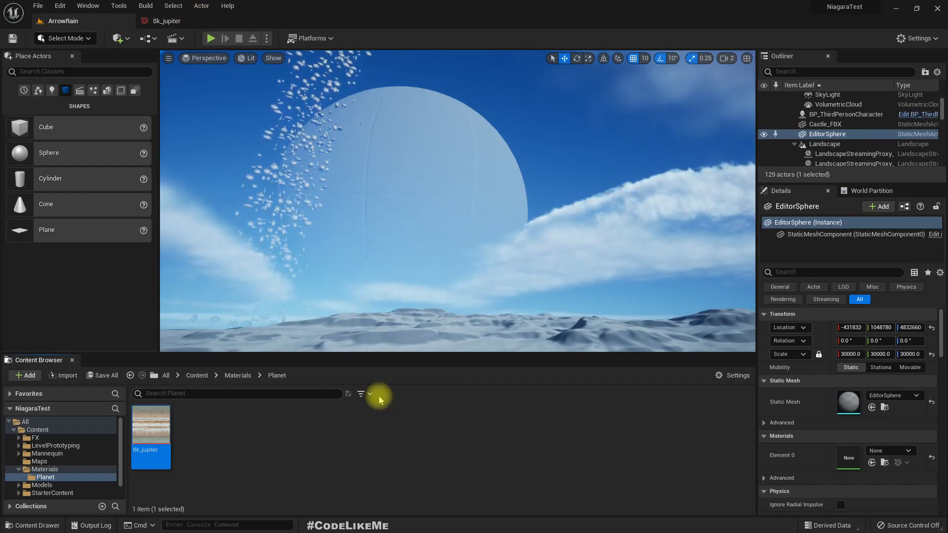
Step: Create a material from the 8k_jupiter texture and name it
right_click(150, 430)
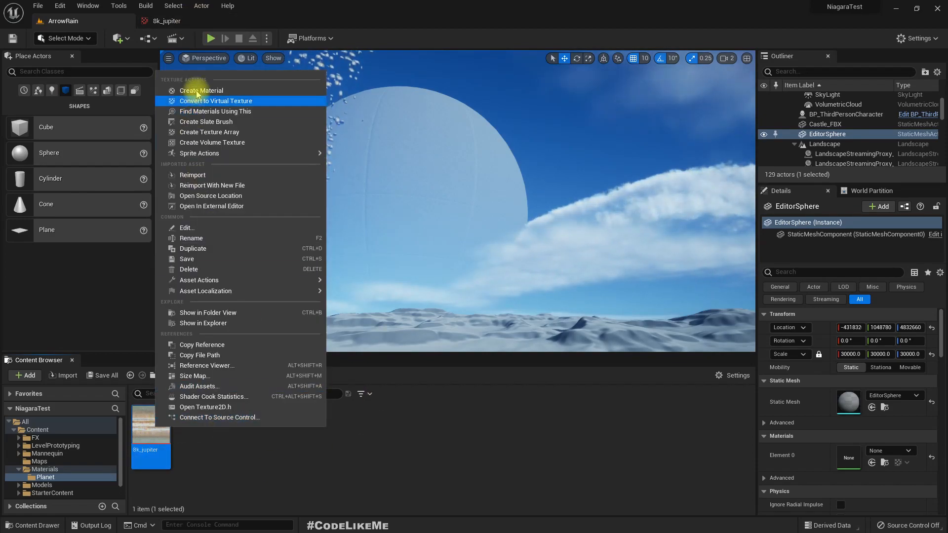
left_click(201, 90)
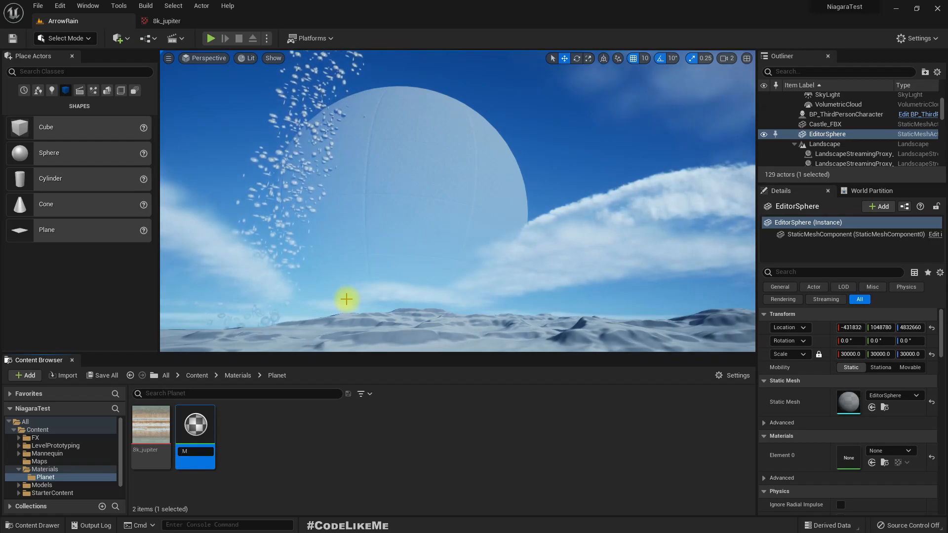
type("M_Jupiter")
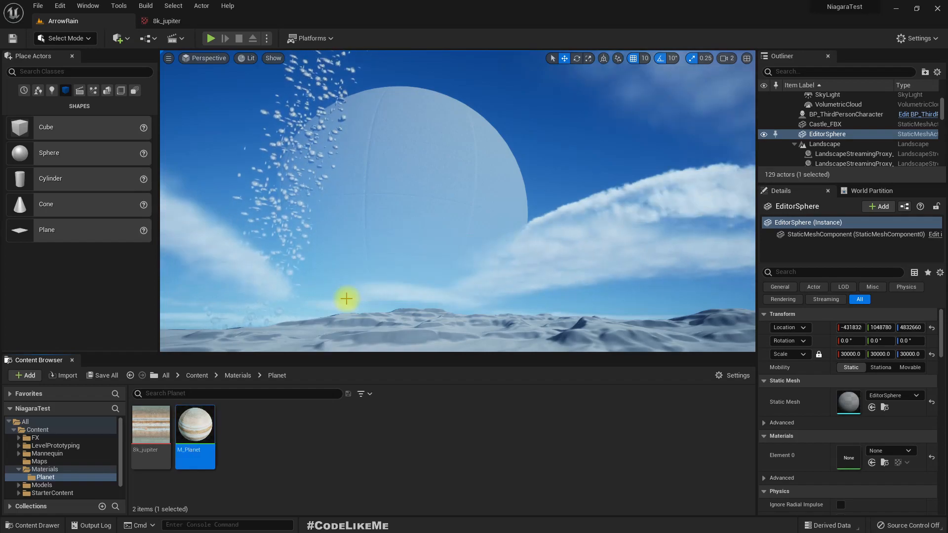
mouse_move(68, 296)
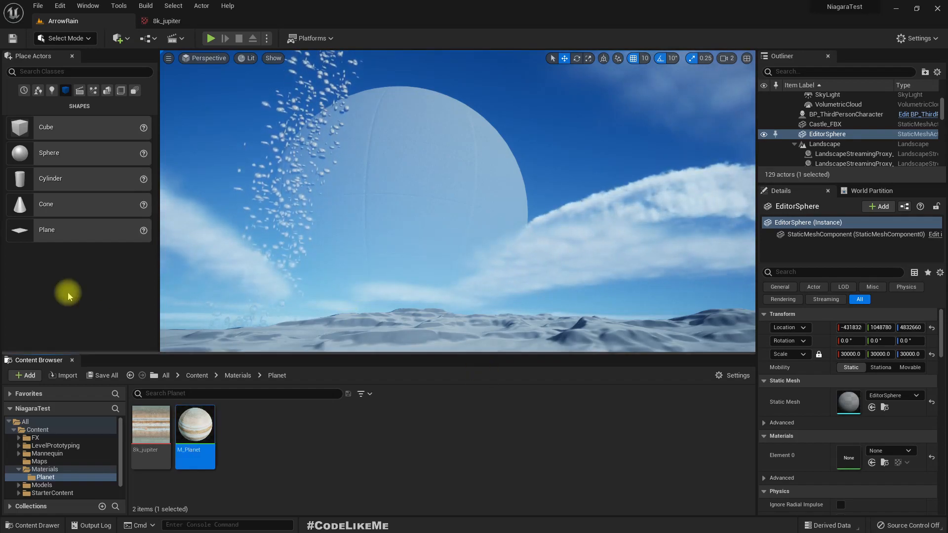
mouse_move(432, 177)
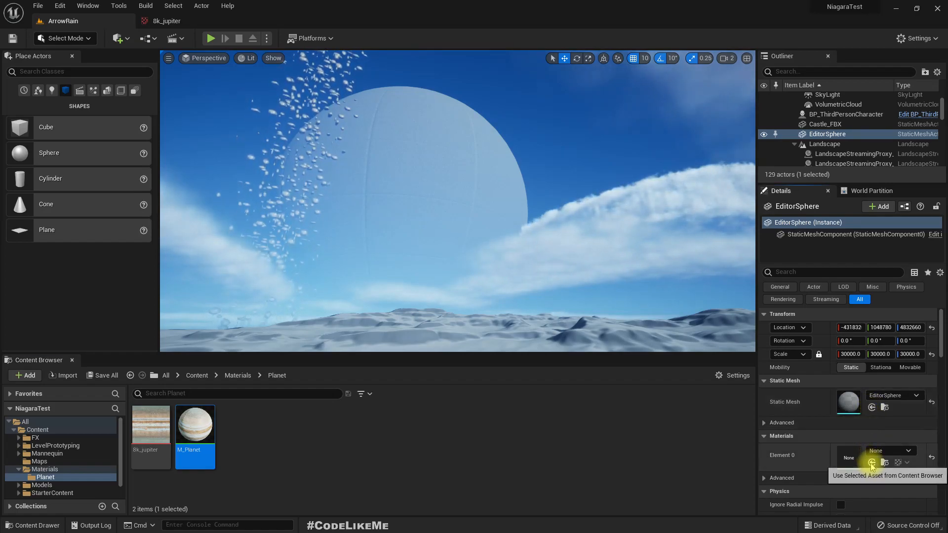
left_click(872, 463)
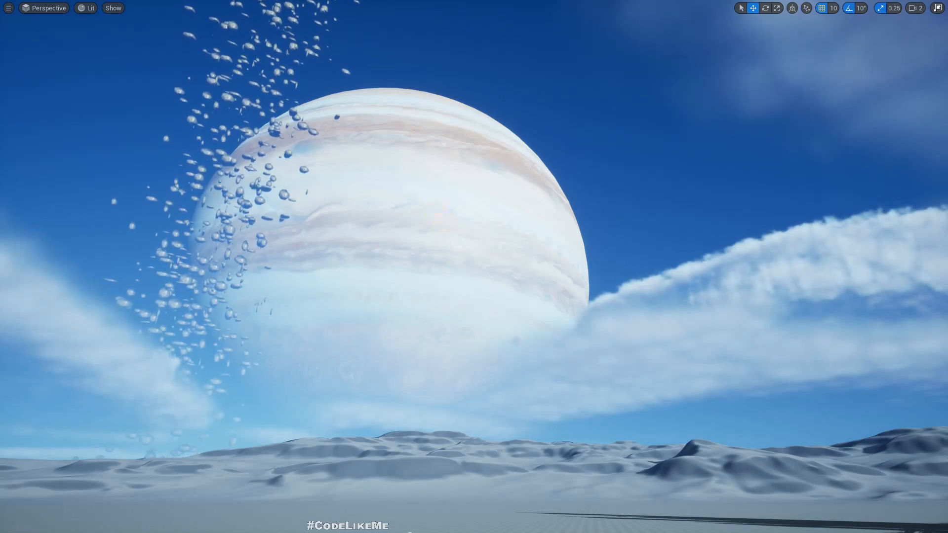
Step: Leave immersive mode so the Outliner lists DirectionalLight, SkyAtmosphere and other lighting actors
left_click(580, 148)
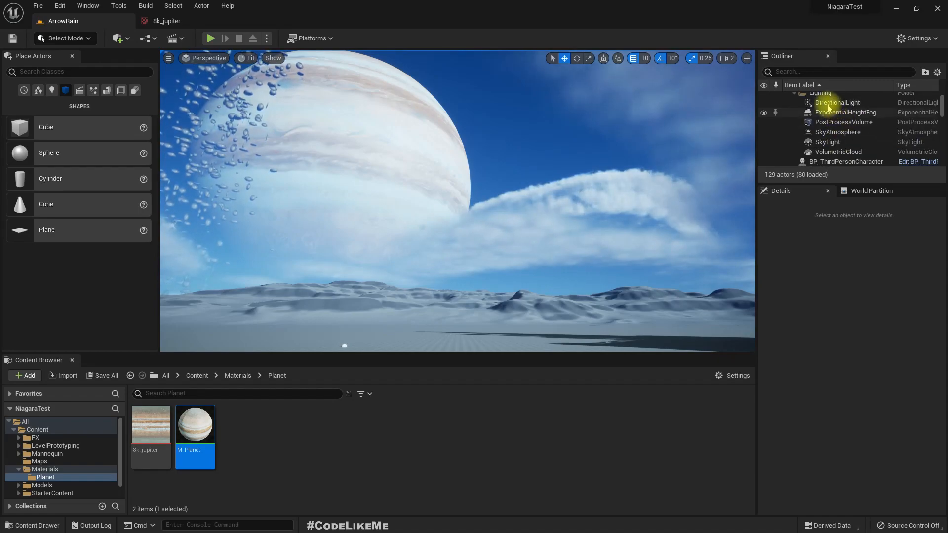
Step: Lower the DirectionalLight intensity to 0.5 lux
left_click(837, 102)
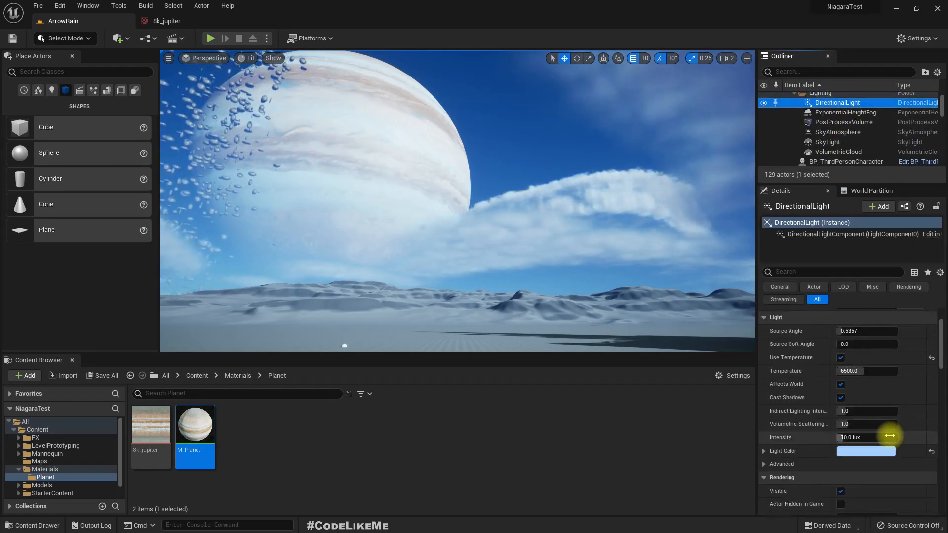
left_click(867, 438)
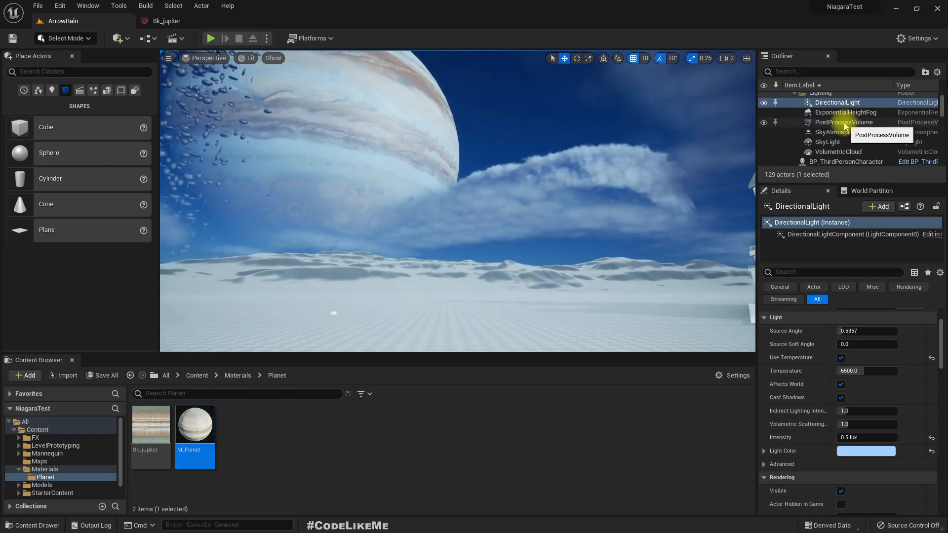
Step: Give the PostProcessVolume manual metering mode with exposure compensation 10.0 for a night look
left_click(844, 123)
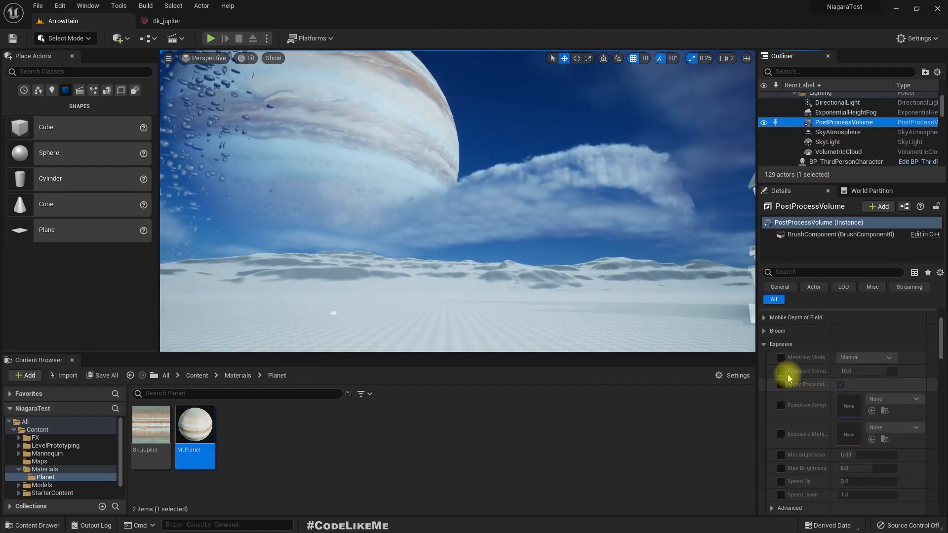
left_click(780, 358)
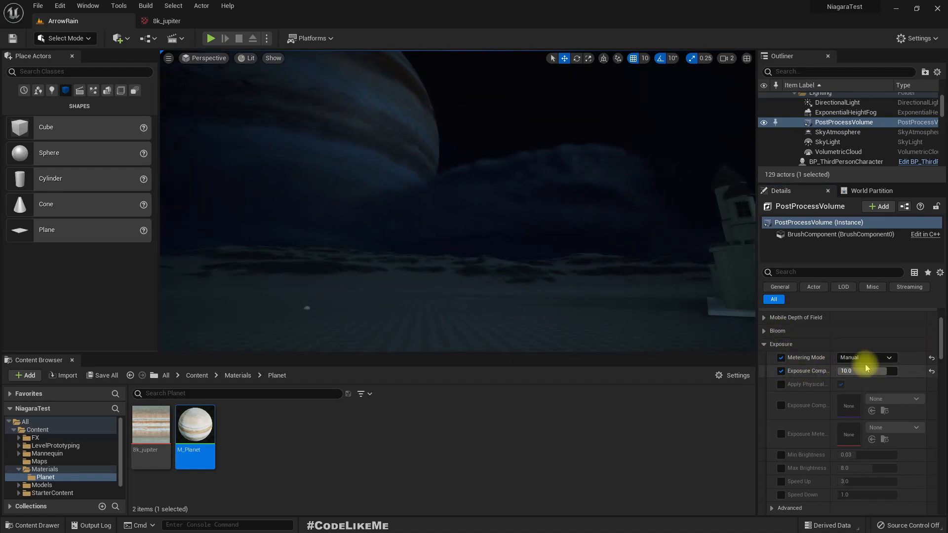
left_click(866, 358)
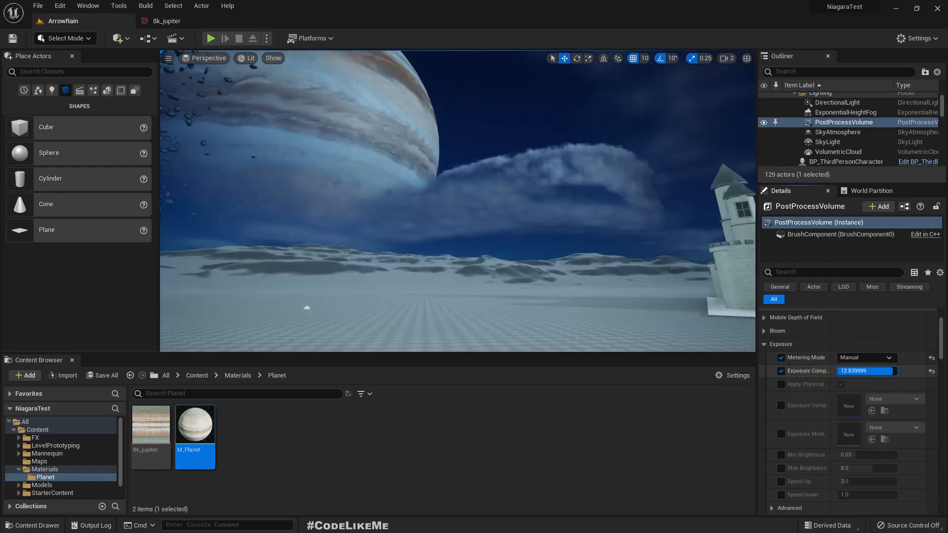
left_click_drag(866, 371, 831, 370)
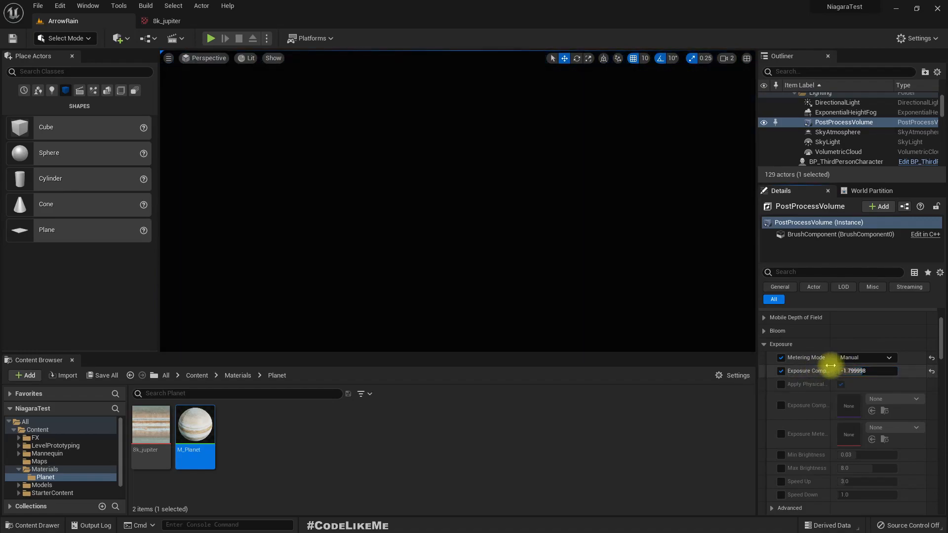
left_click(879, 370)
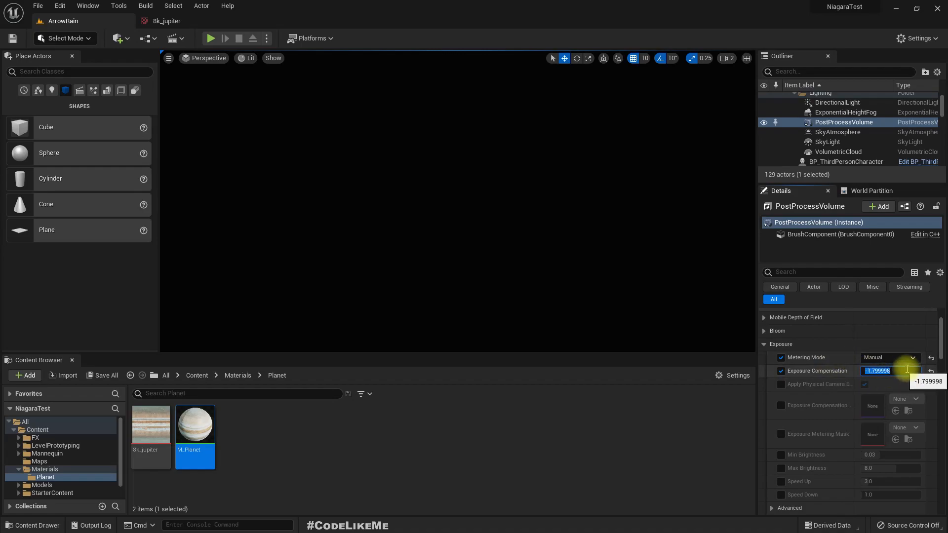
type("10.0")
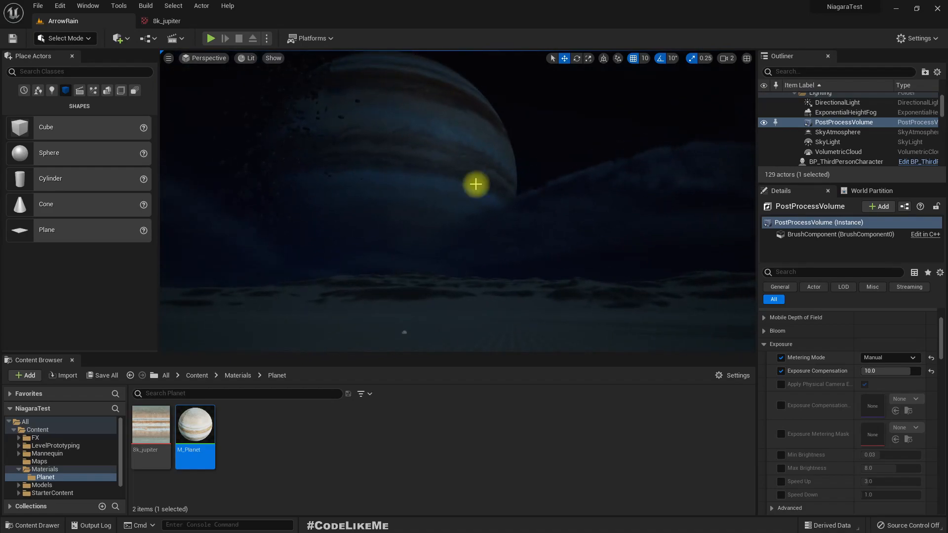
left_click(828, 141)
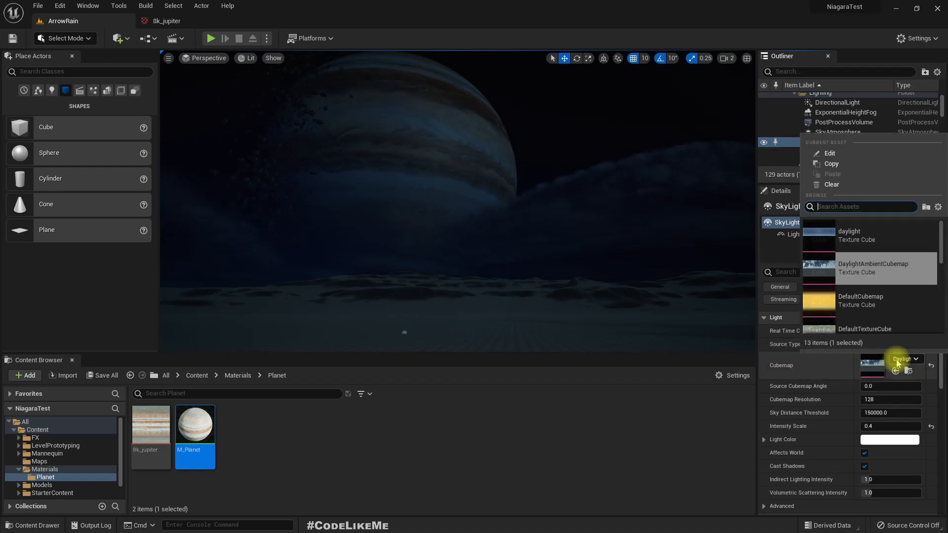
mouse_move(849, 271)
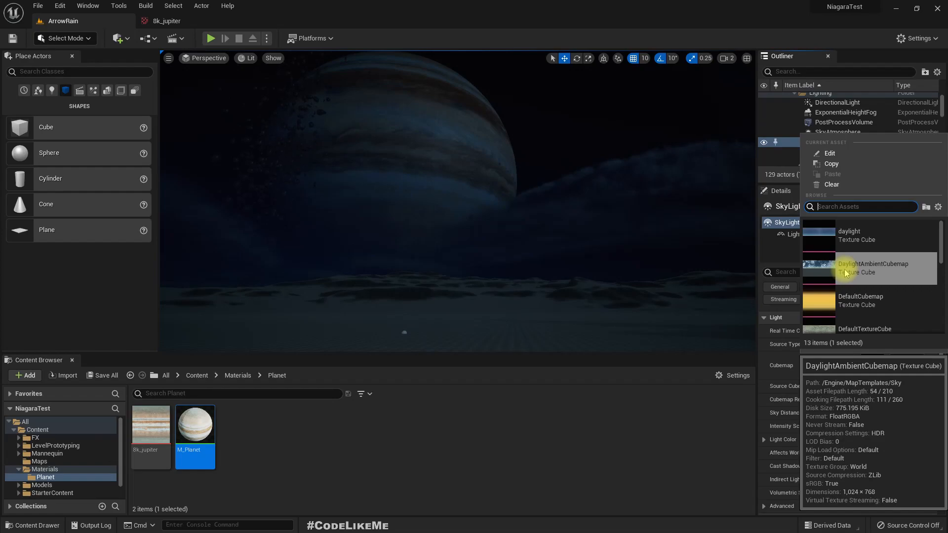
Step: Assign DaylightAmbientCubemap as the SkyLight cubemap and preview the night sky full-screen
left_click(872, 268)
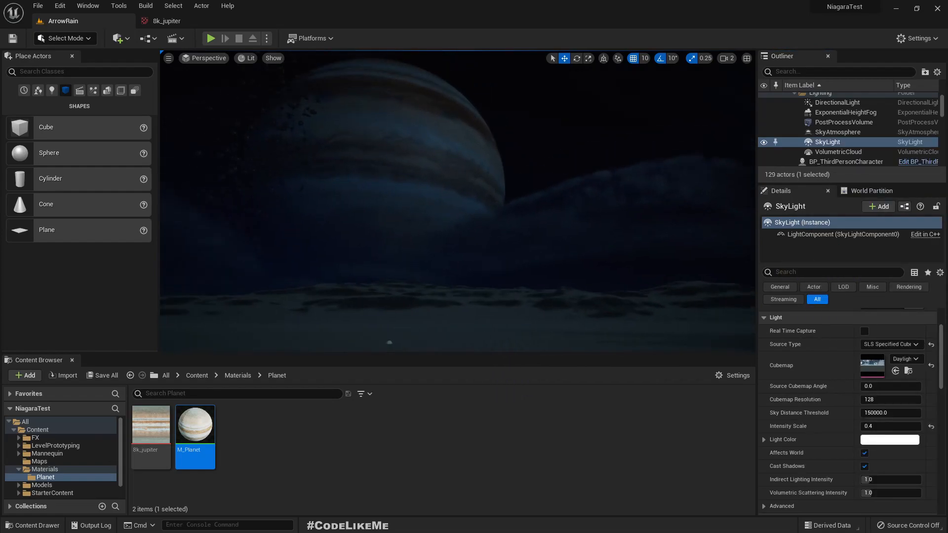
key("F11")
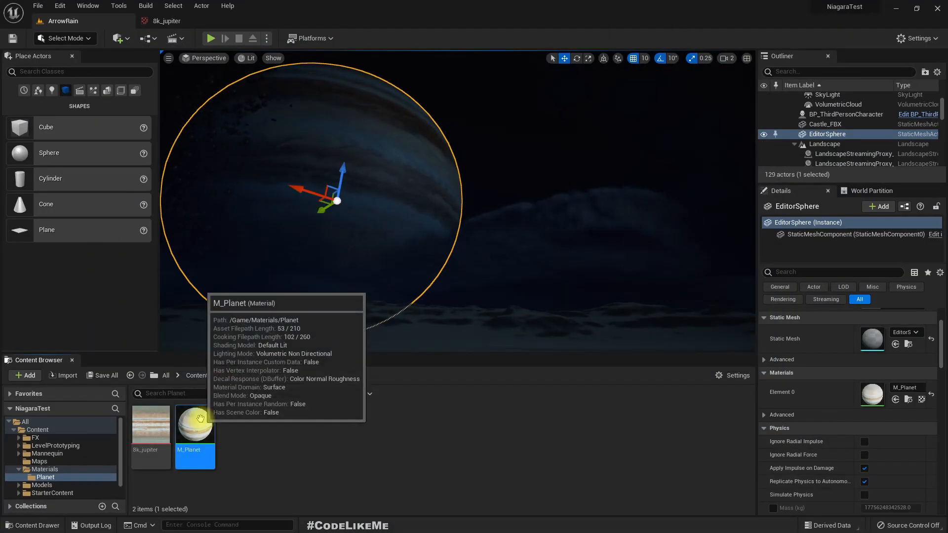
Step: Apply M_Planet so the Jupiter texture drives emissive colour, then return to the level view
double_click(195, 425)
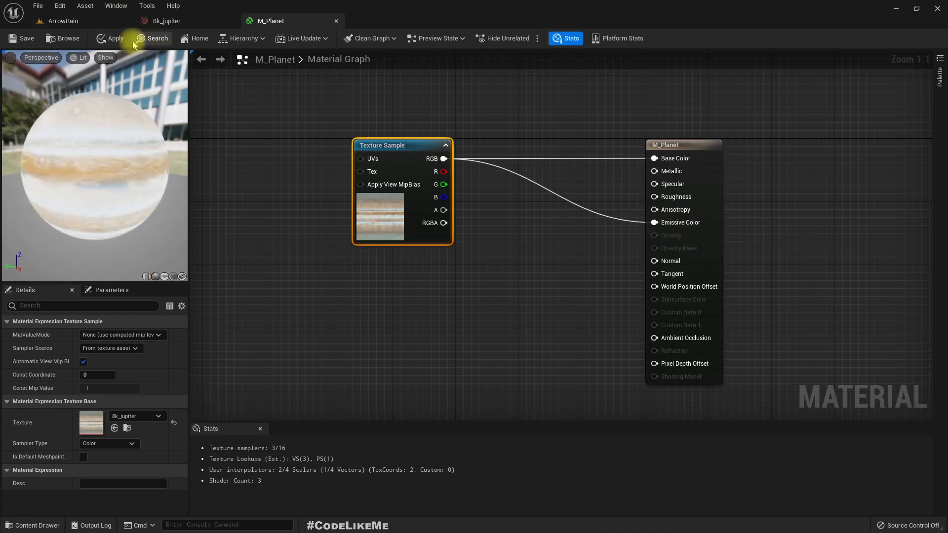
left_click(113, 38)
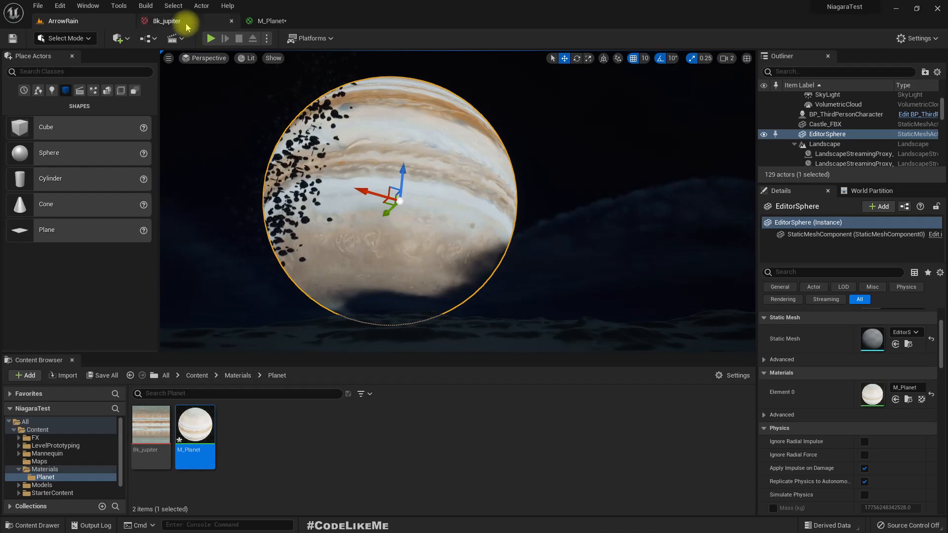
left_click(269, 21)
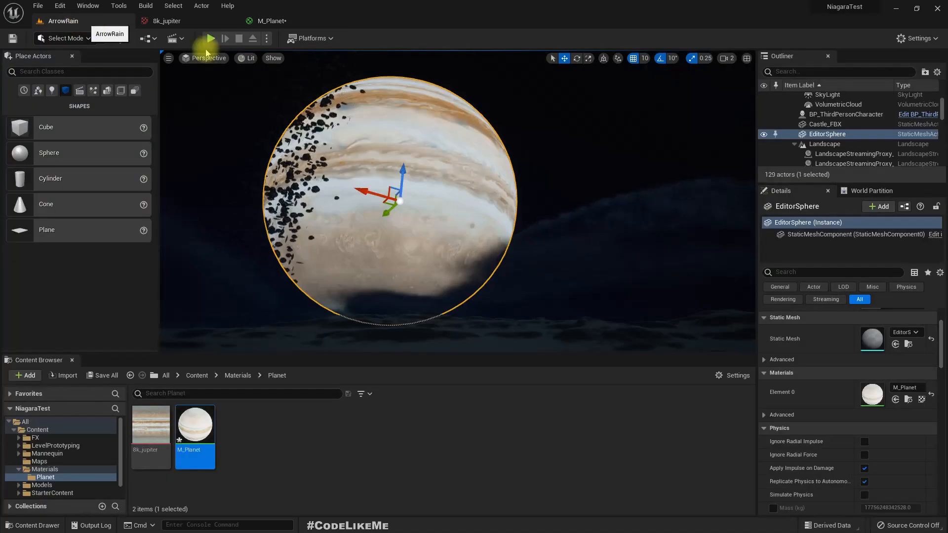
left_click(211, 39)
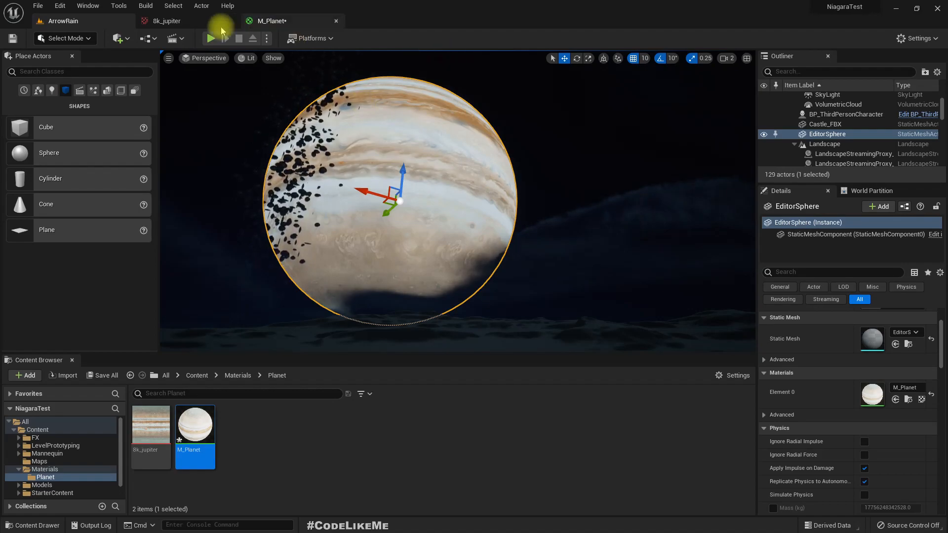
Step: Add a PixelNormalWS node in M_Planet and multiply it with the Jupiter texture into Emissive Color
double_click(194, 424)
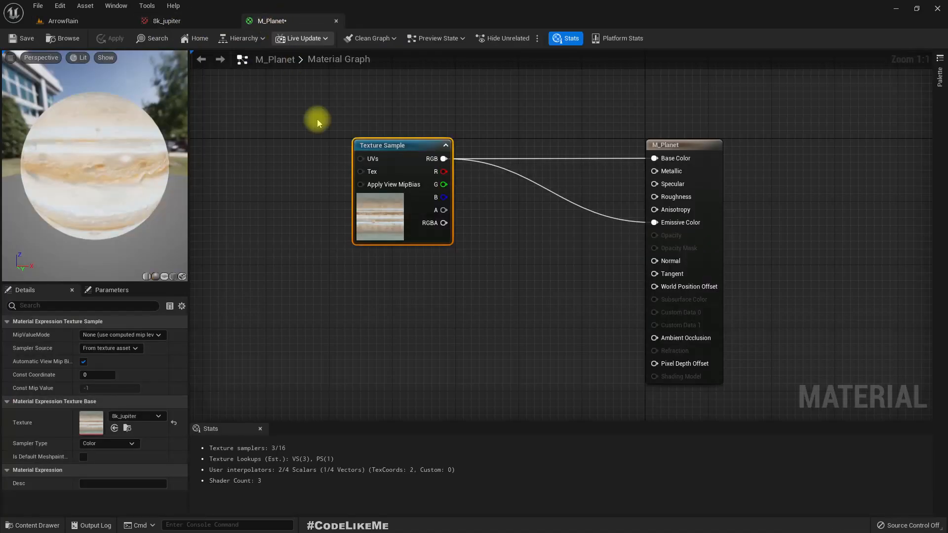
type("p")
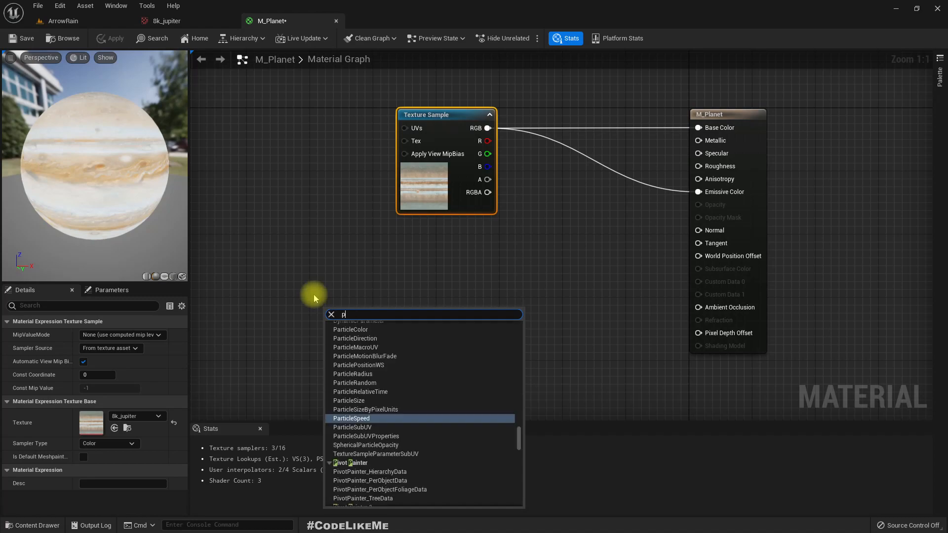
type("ixeln")
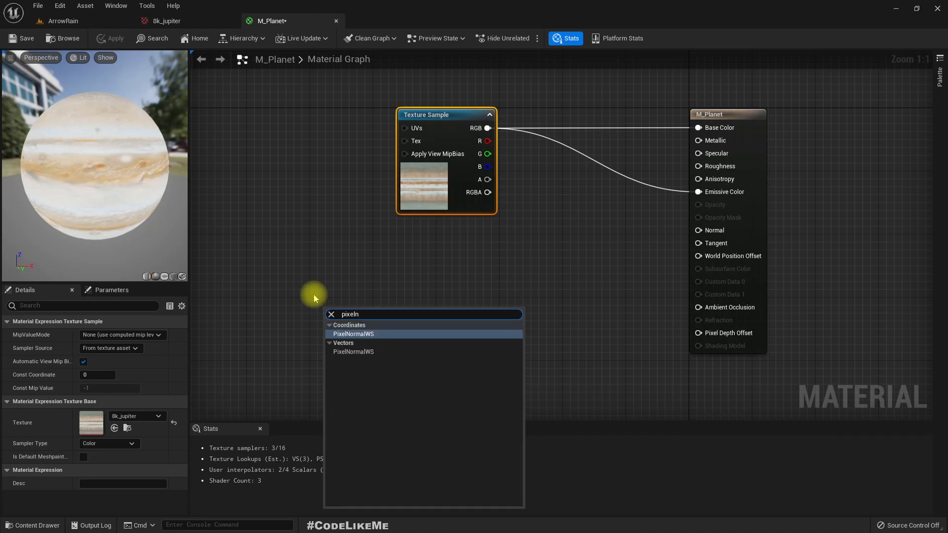
left_click(354, 334)
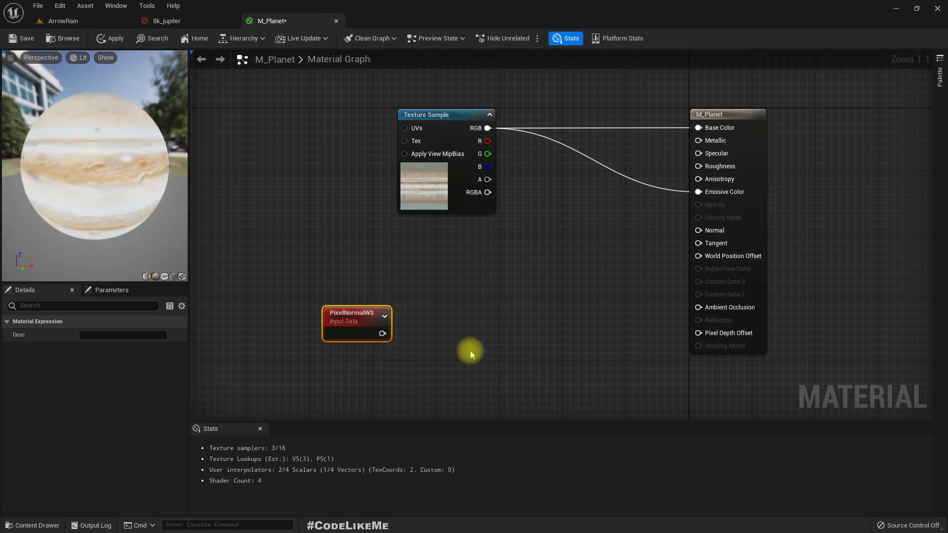
left_click_drag(487, 127, 572, 257)
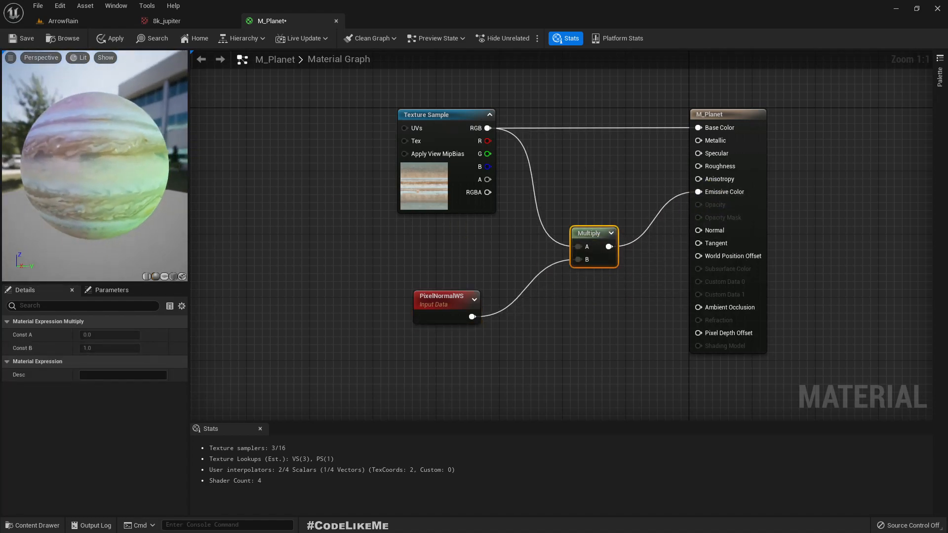
mouse_move(114, 39)
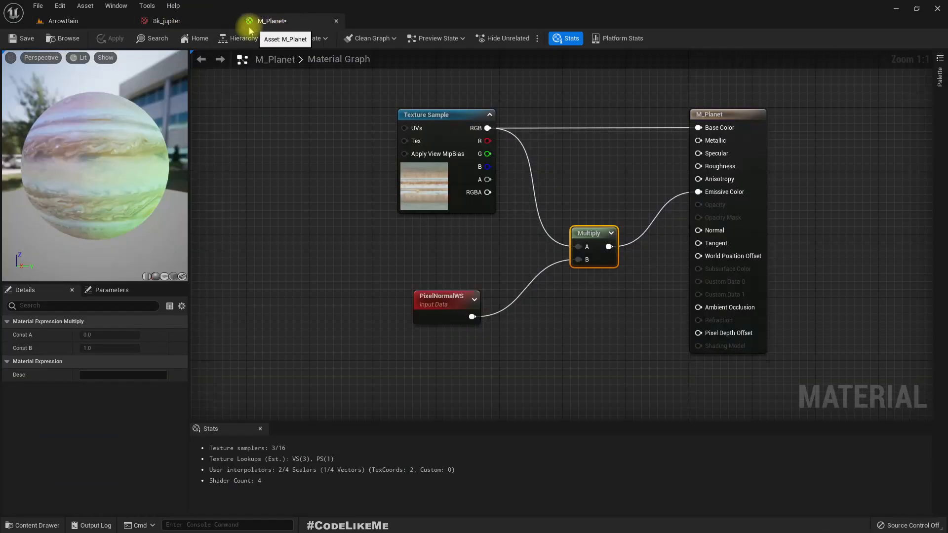
left_click_drag(447, 306, 385, 305)
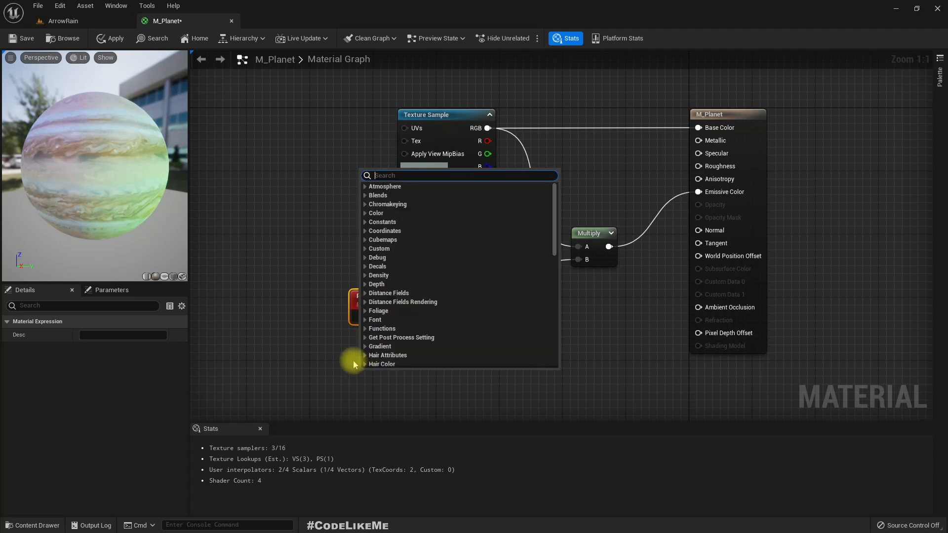
Step: Add a Vector Parameter and rename it Sun Direction
type("vector para")
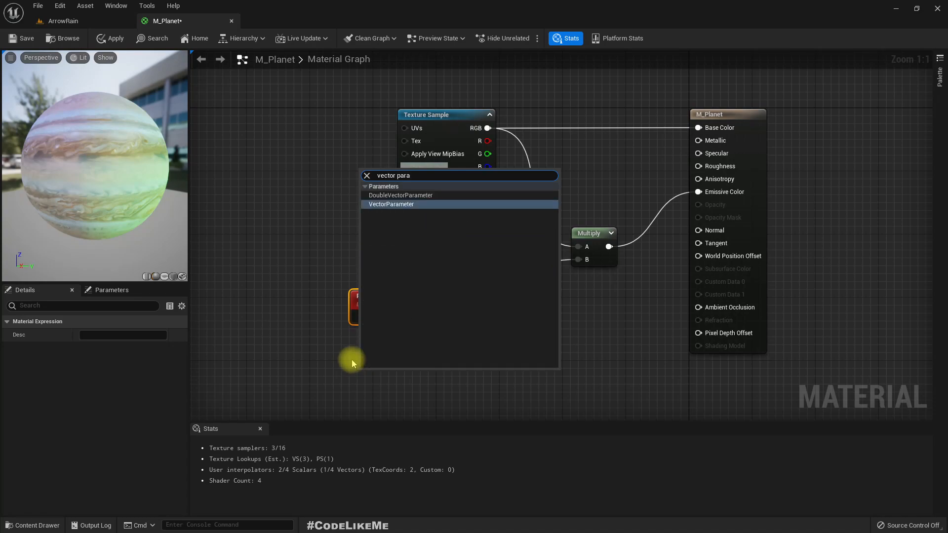
left_click(391, 203)
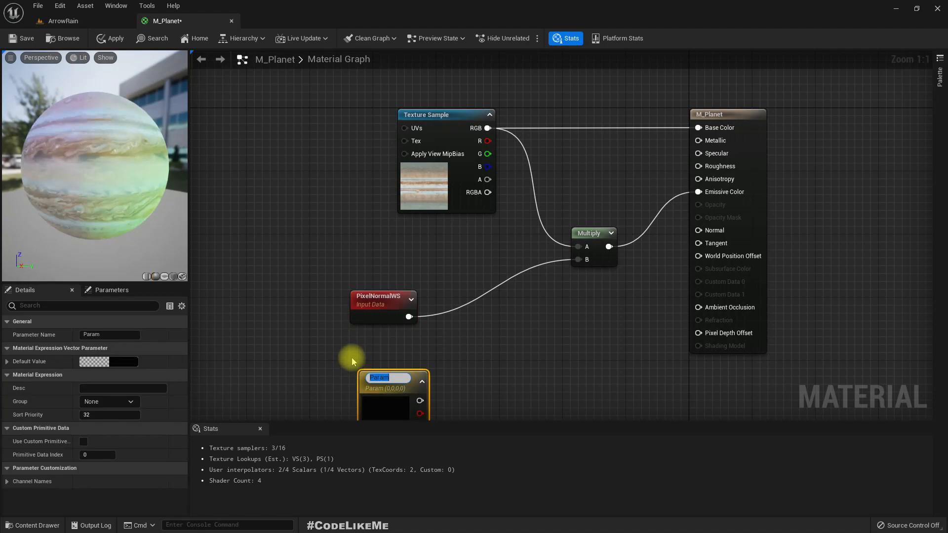
mouse_move(338, 371)
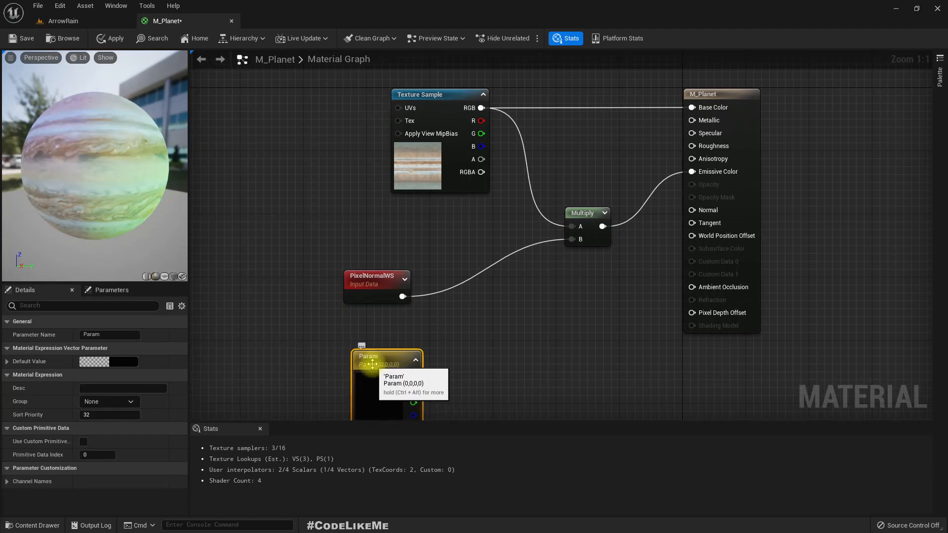
double_click(109, 335)
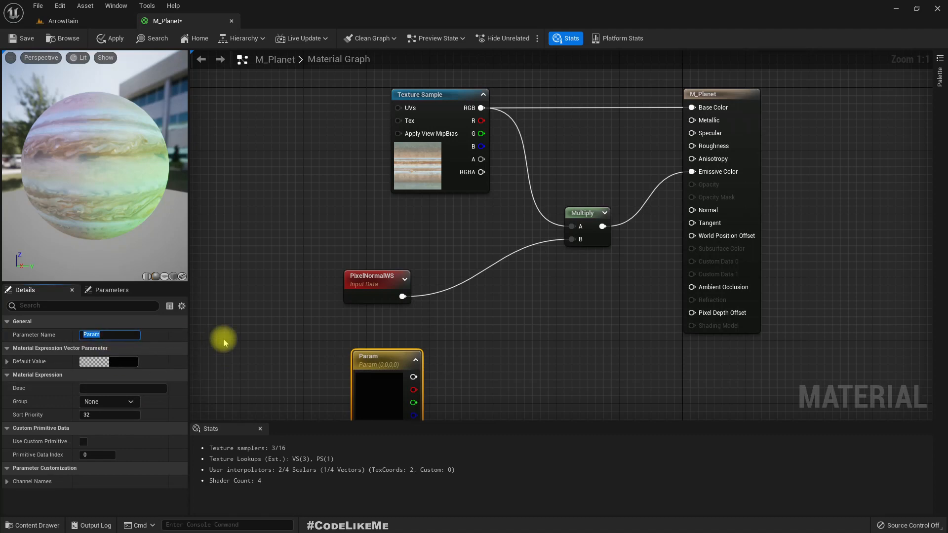
type("Sun Direction")
type("do")
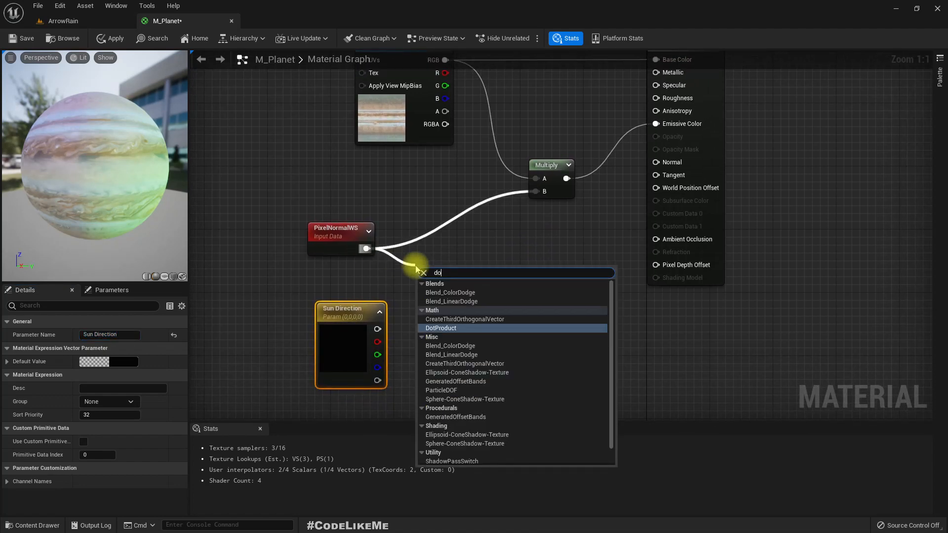
Step: Dot PixelNormalWS with Sun Direction and feed the result into Multiply B
left_click(443, 328)
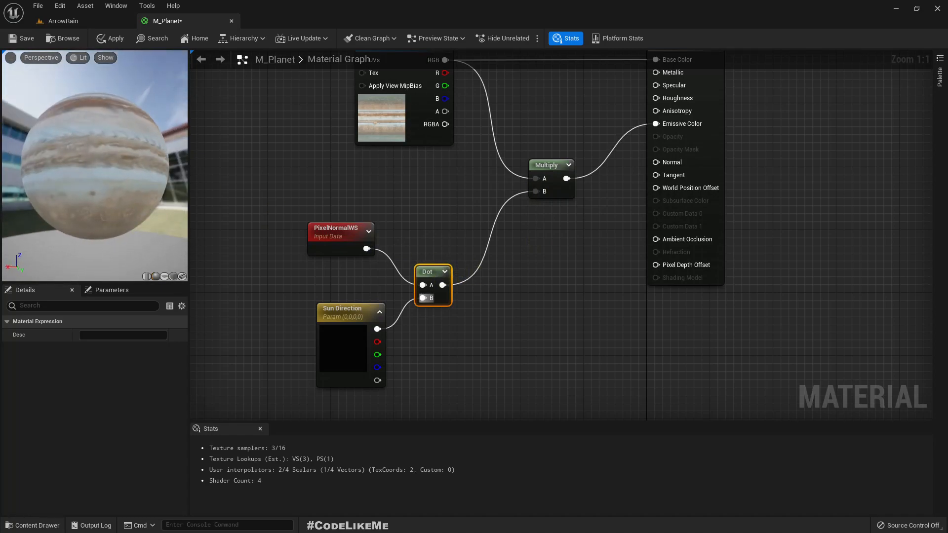
left_click(342, 311)
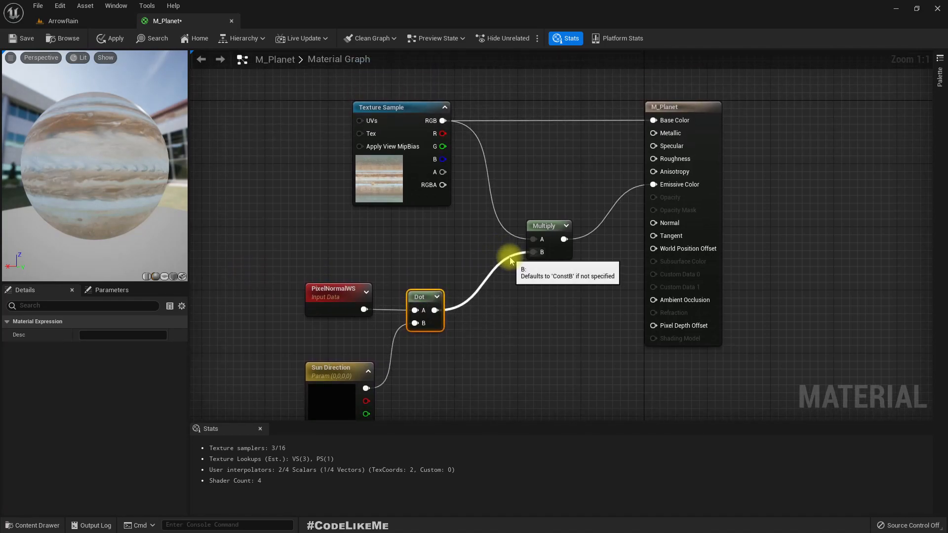
mouse_move(497, 233)
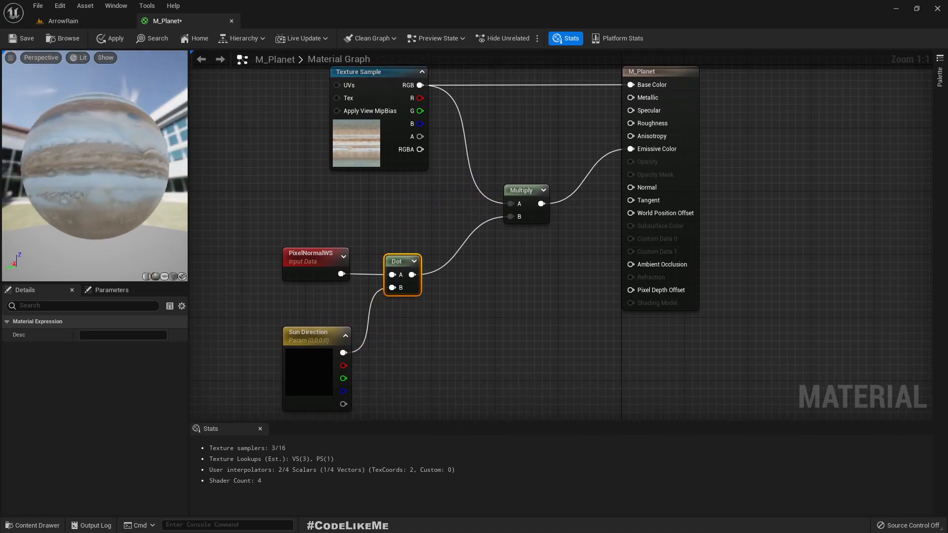
mouse_move(314, 353)
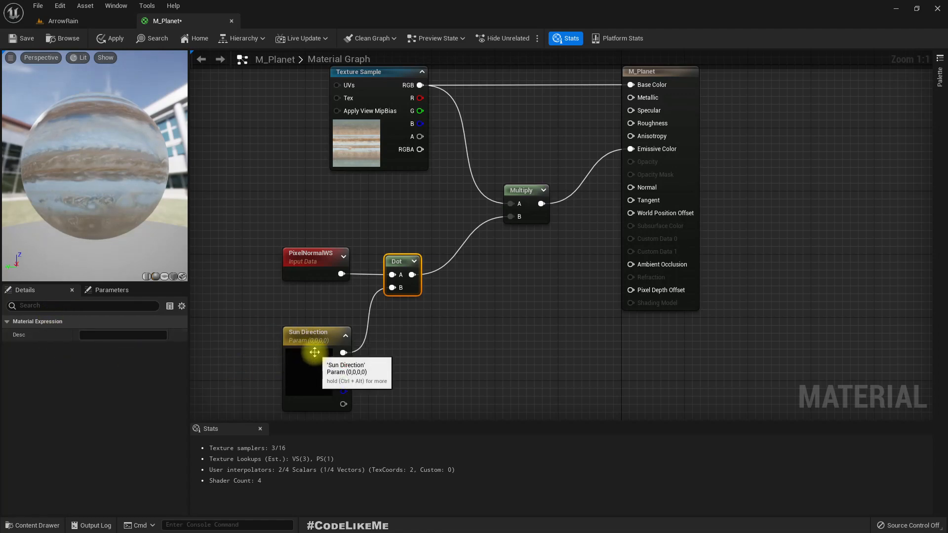
left_click(315, 336)
type("1")
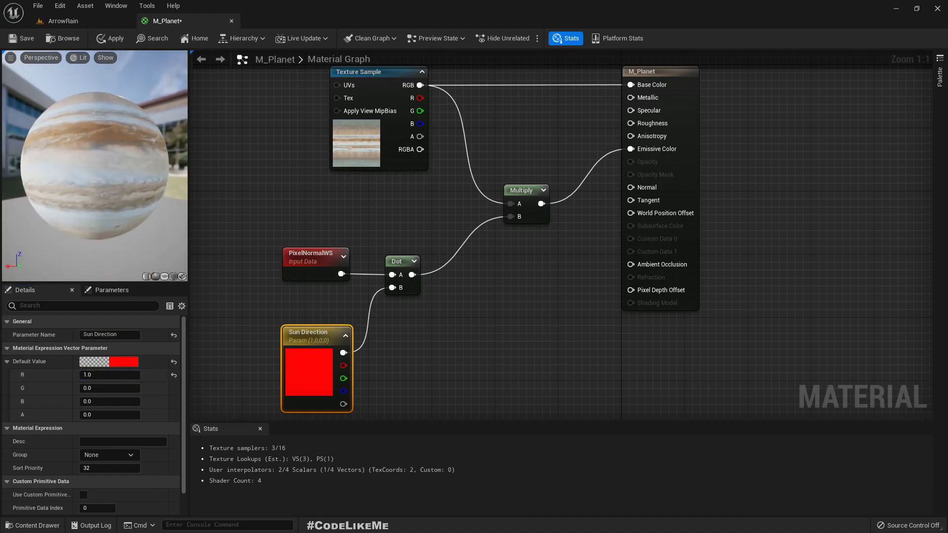
Step: Apply the material with Sun Direction defaulting to 1,0,0 and view the level
left_click(110, 38)
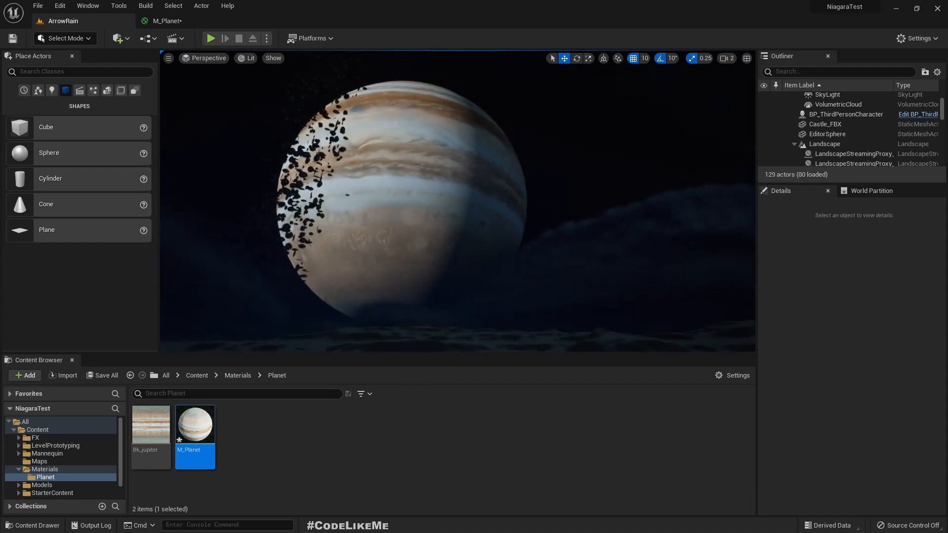
Step: Try a Metallic scalar parameter set to 1, then remove it and select the result node
double_click(194, 424)
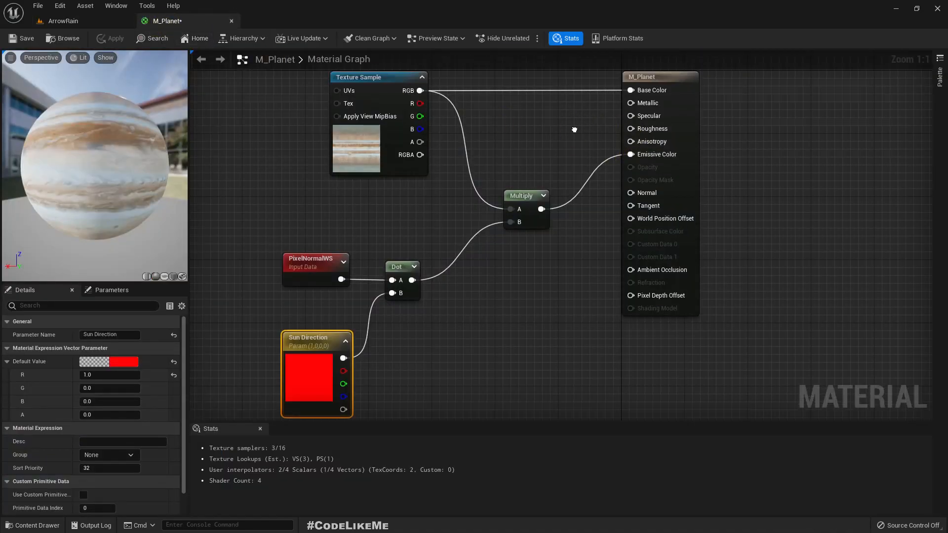
left_click(656, 98)
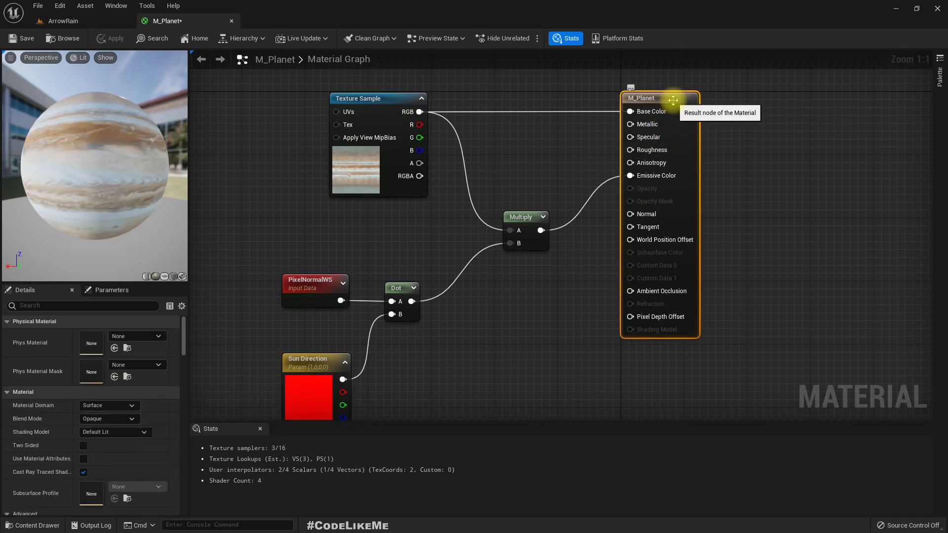
mouse_move(646, 128)
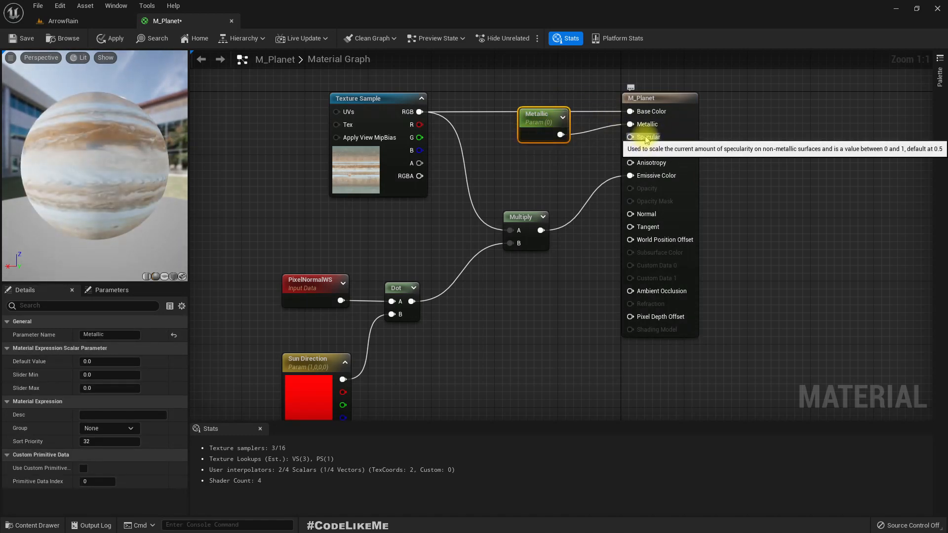
left_click(110, 362)
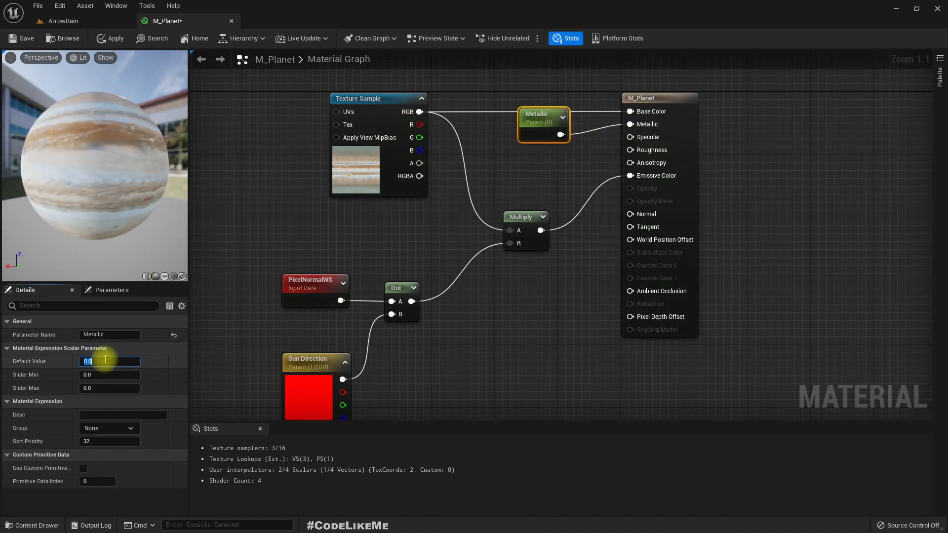
type("1.0")
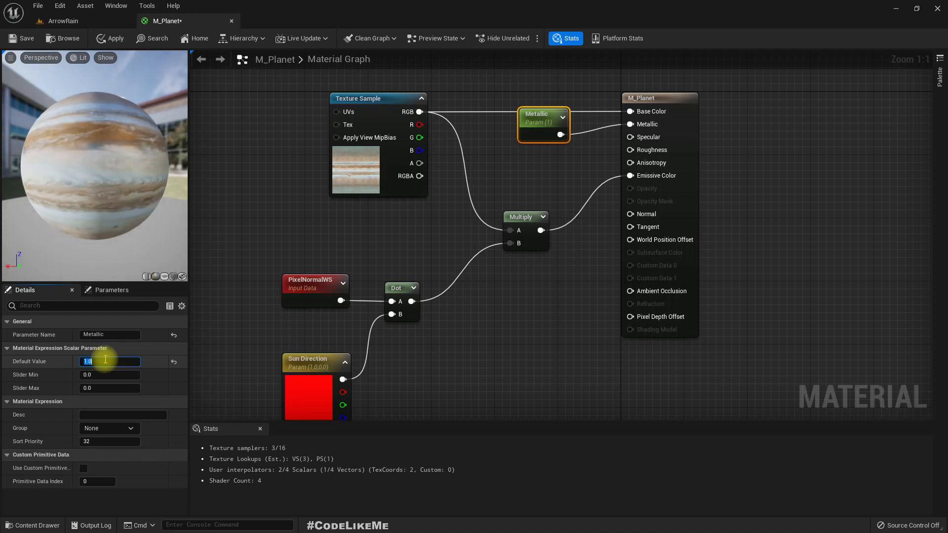
type("1")
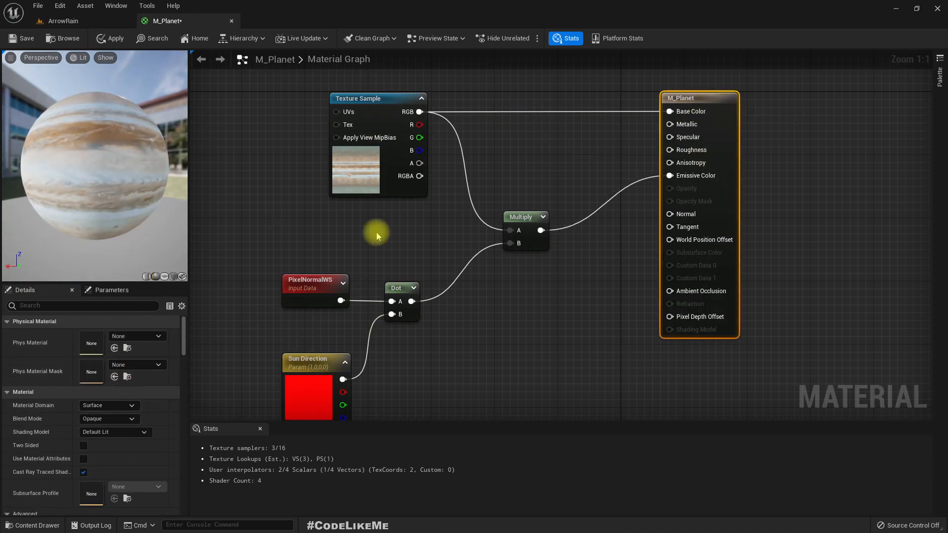
left_click(115, 431)
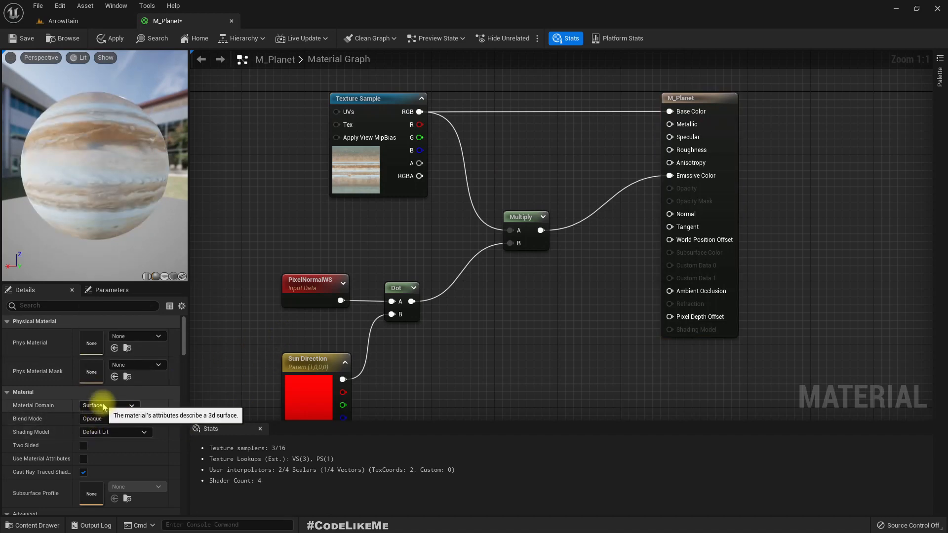
Step: Change the Shading Model from Default Lit to Unlit and apply
left_click(109, 405)
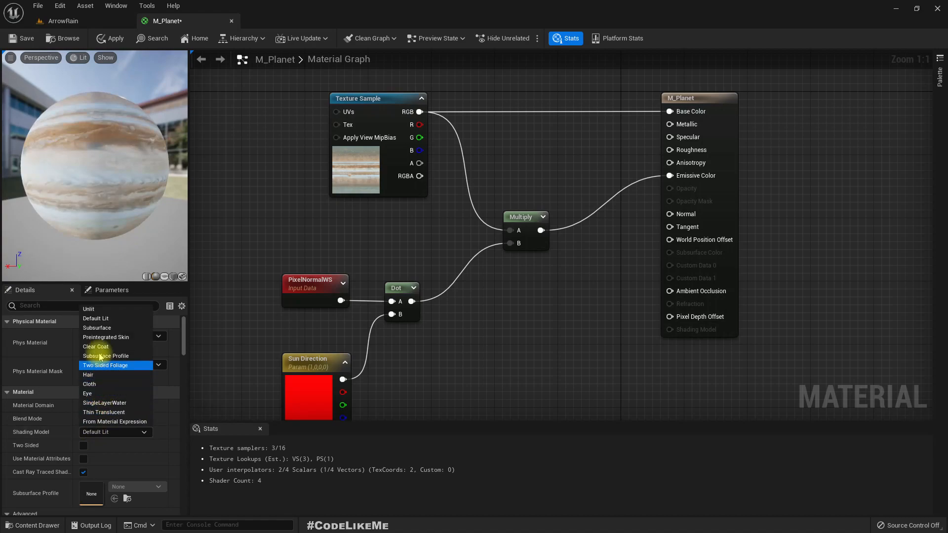
left_click(88, 309)
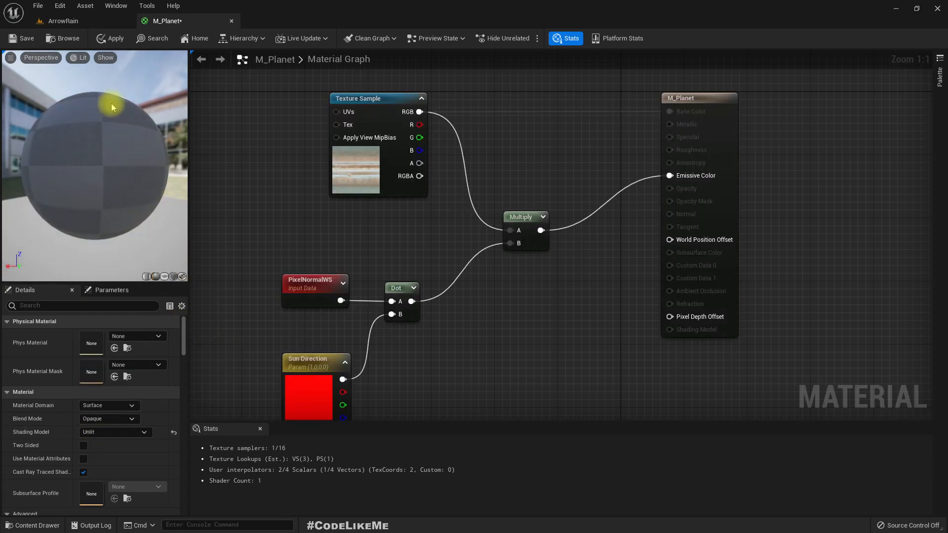
left_click(110, 39)
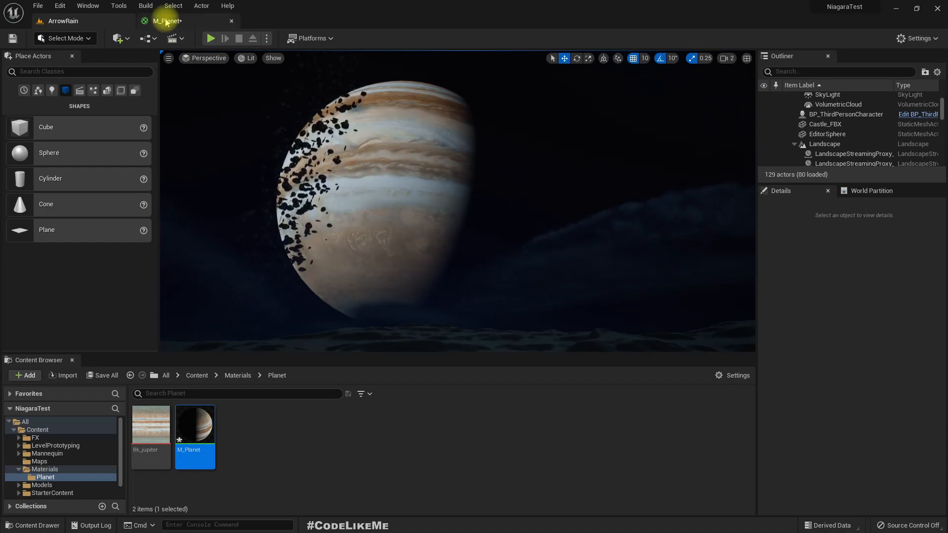
Step: Insert a Clamp node after the dot product with Min 0.01, apply, and view the level
double_click(194, 424)
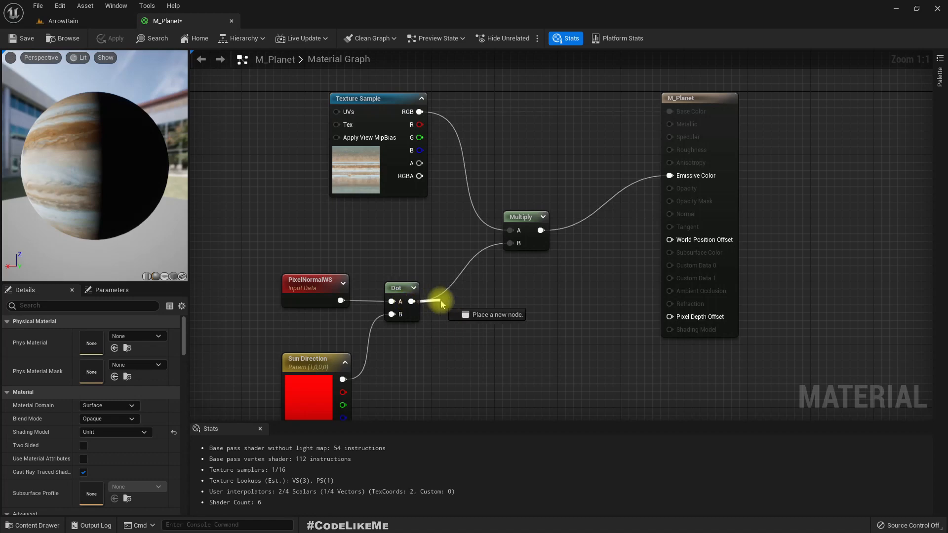
type("clamp")
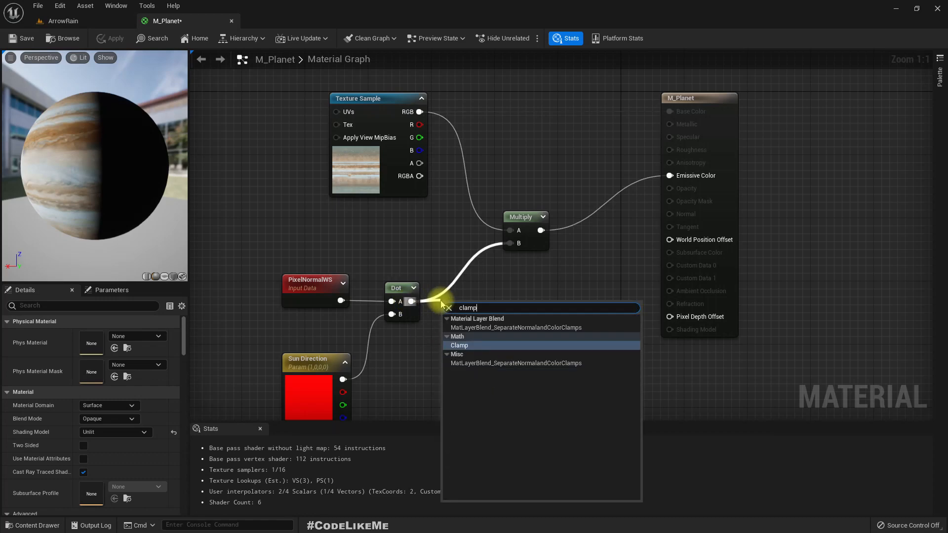
left_click(460, 346)
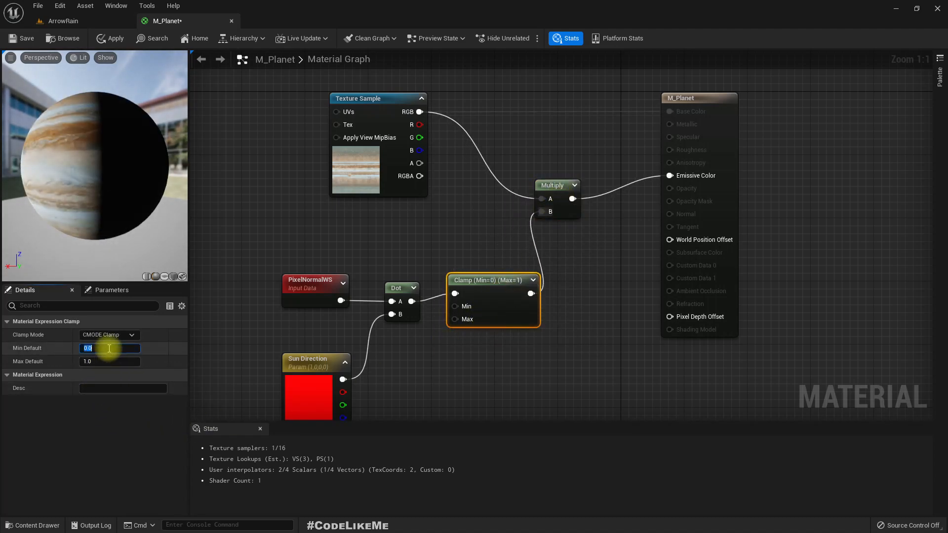
type(".001")
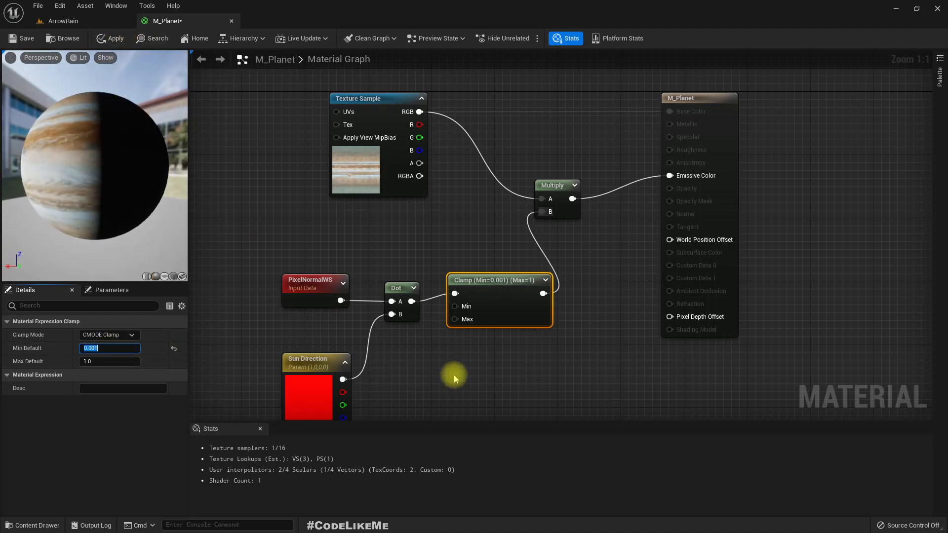
type("0.0")
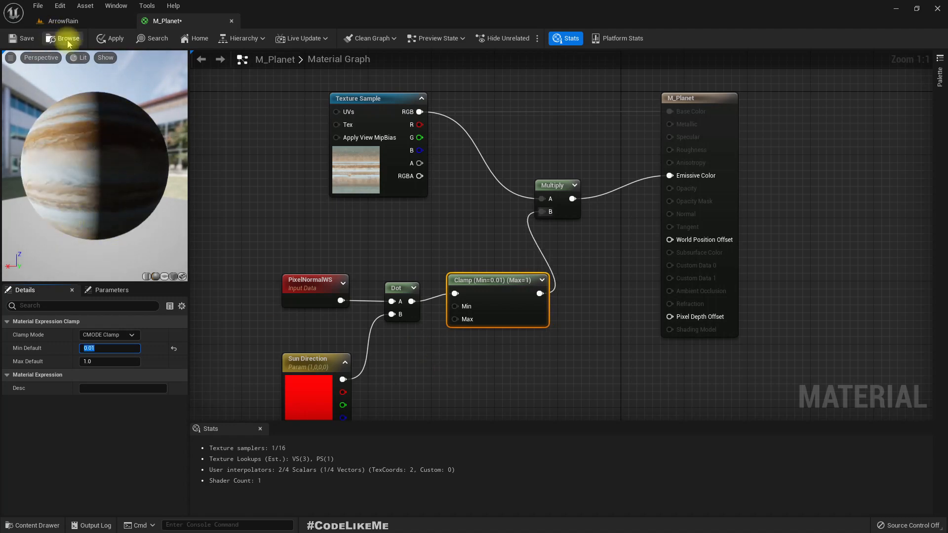
left_click(64, 21)
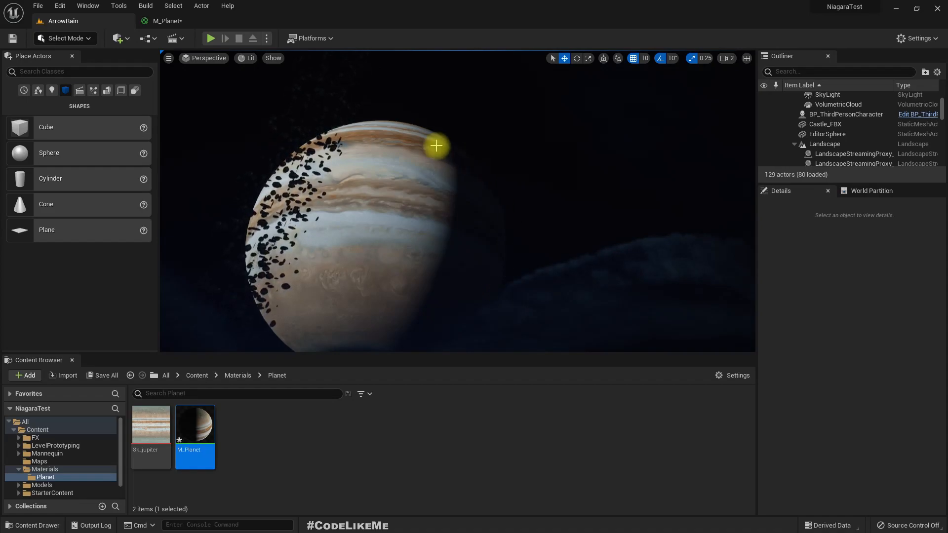
Step: Set the Clamp minimum to 0.04, apply, then retune it to 0.02
double_click(194, 422)
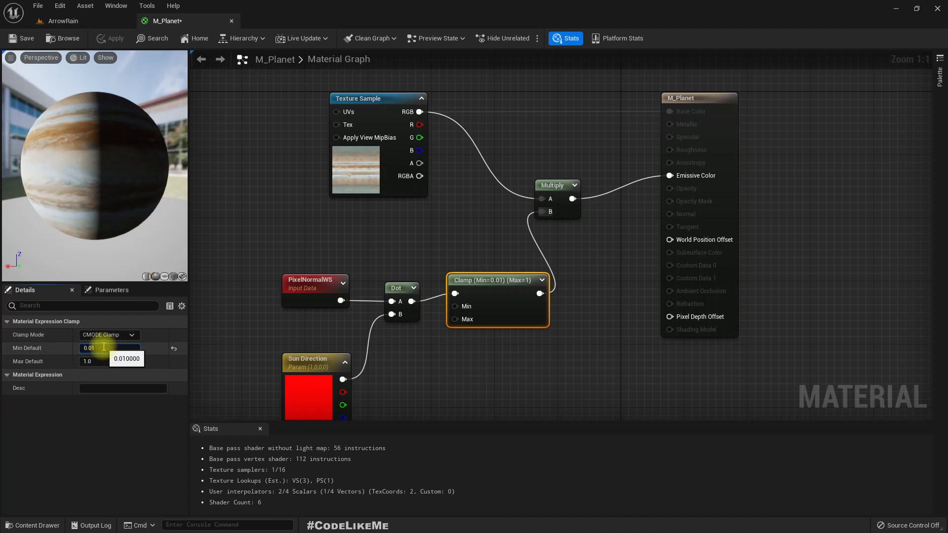
type("0.04")
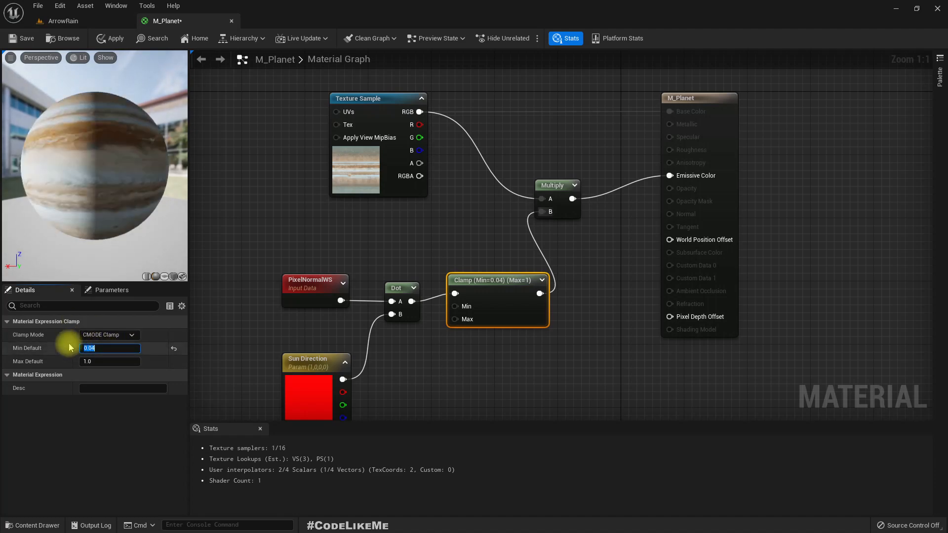
left_click(110, 39)
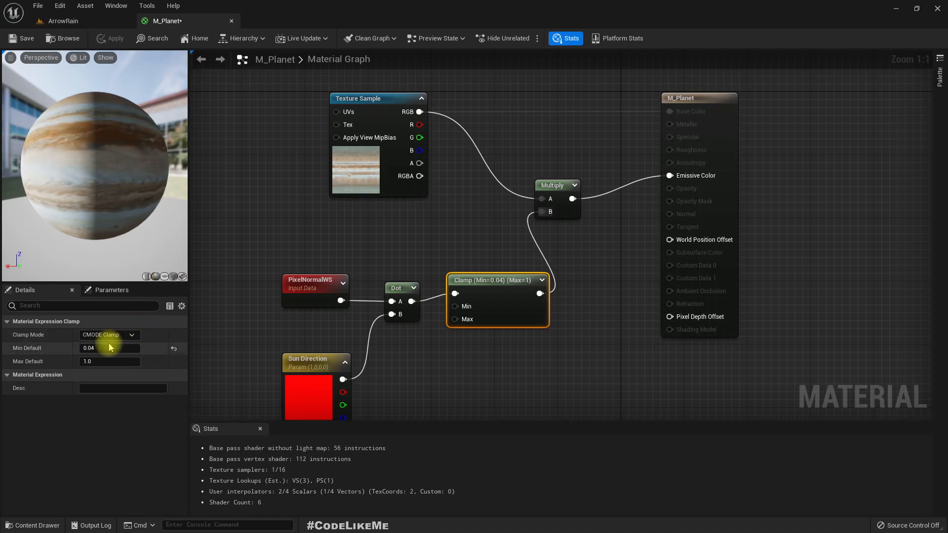
left_click(110, 347)
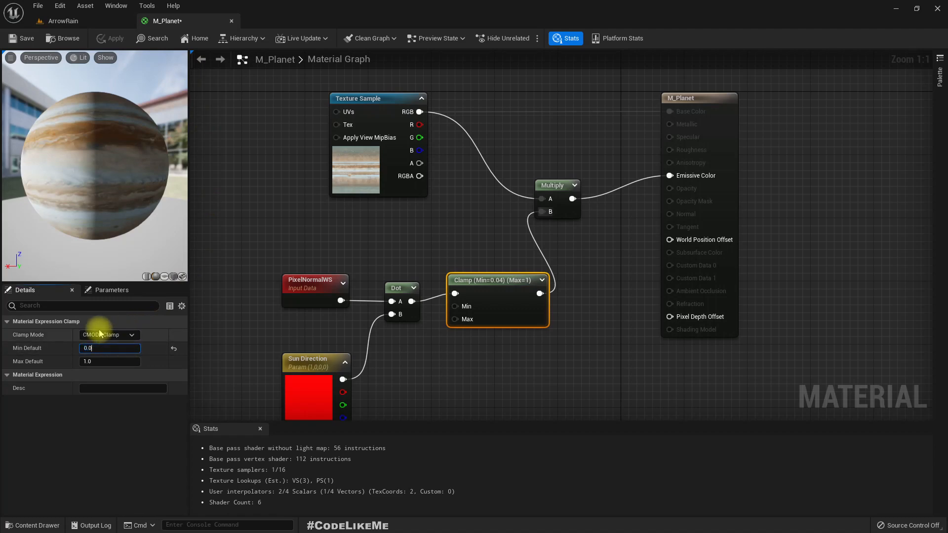
type("0.02")
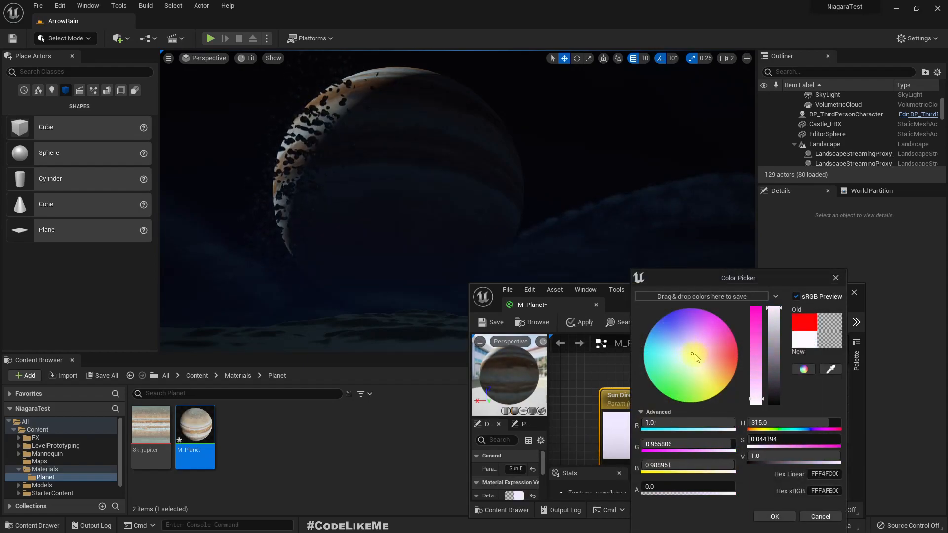
Step: Trial Sun Direction values in the colour picker, keep 1,0,0, and dock the M_Planet editor
left_click_drag(692, 355, 720, 357)
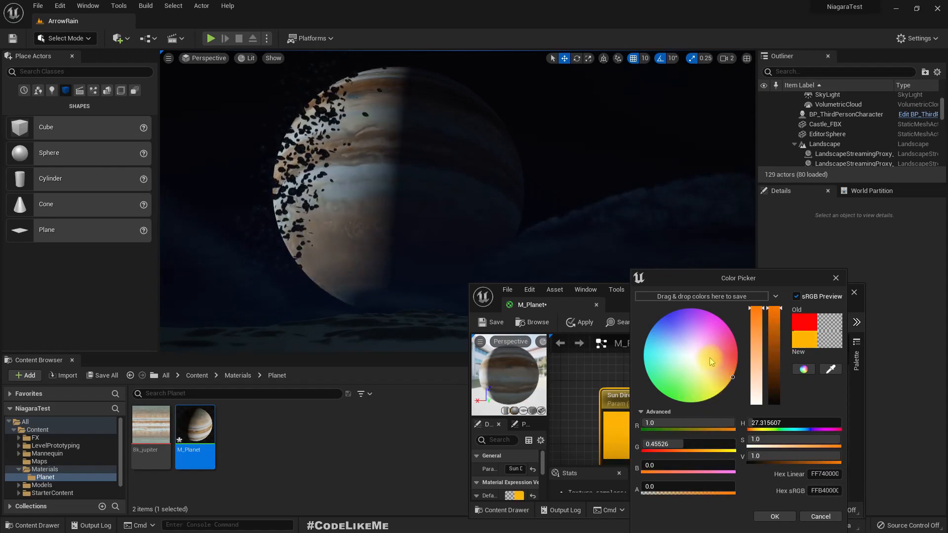
left_click(719, 343)
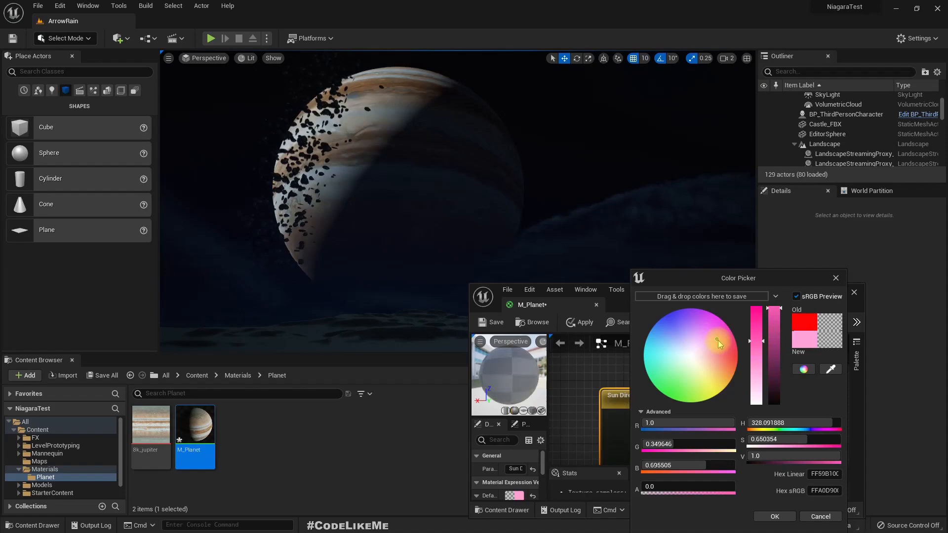
left_click_drag(719, 342, 714, 367)
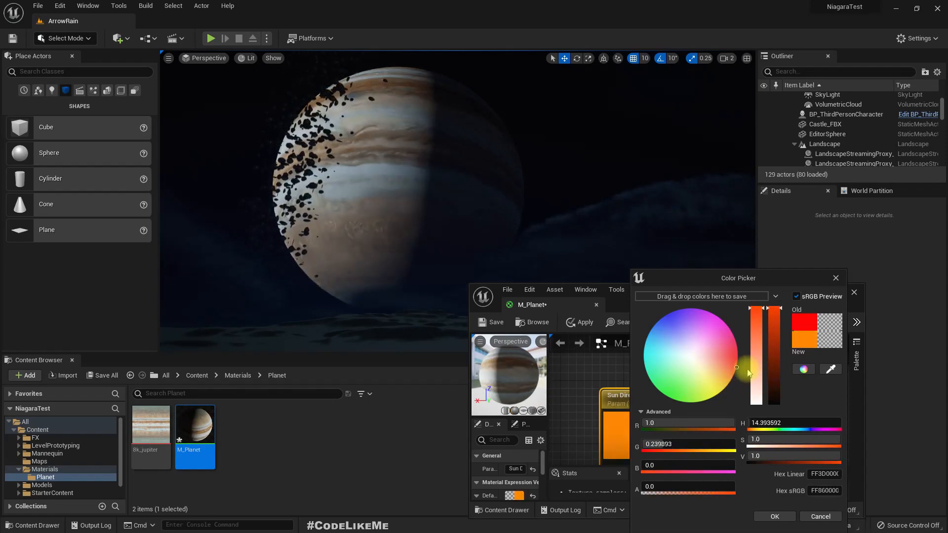
left_click_drag(748, 374, 748, 355)
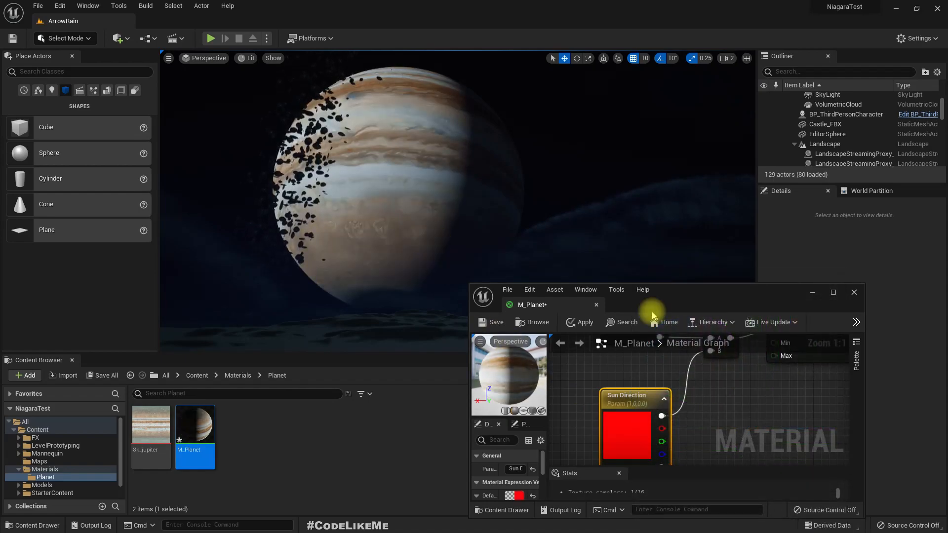
left_click_drag(653, 305, 538, 214)
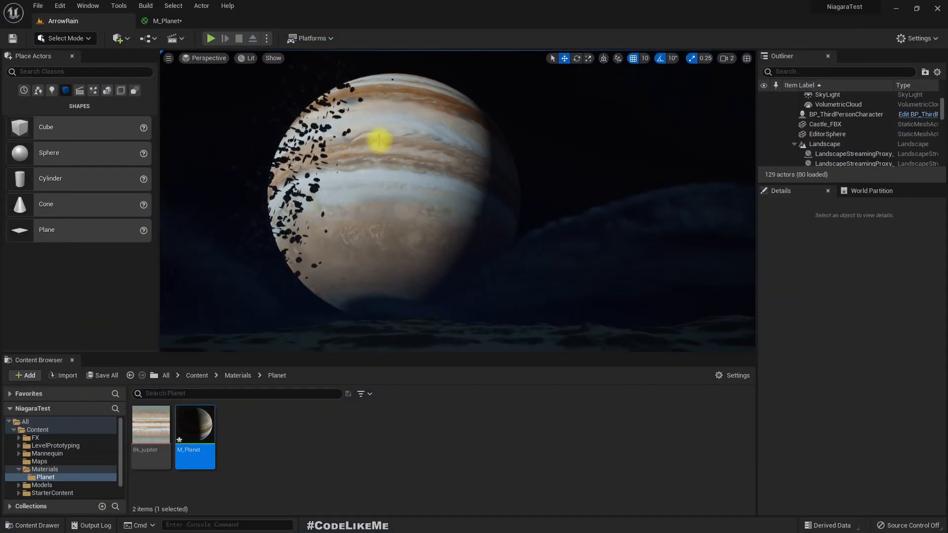
double_click(195, 424)
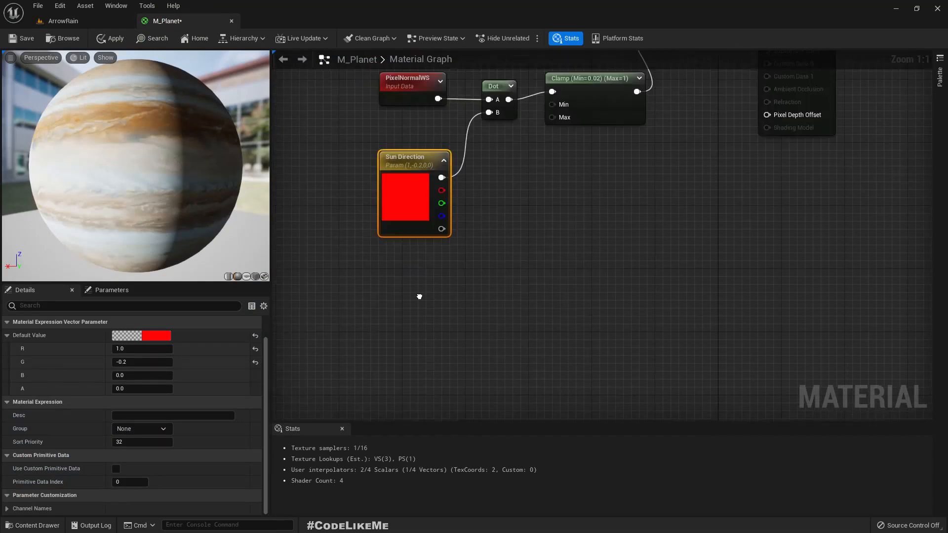
right_click(414, 208)
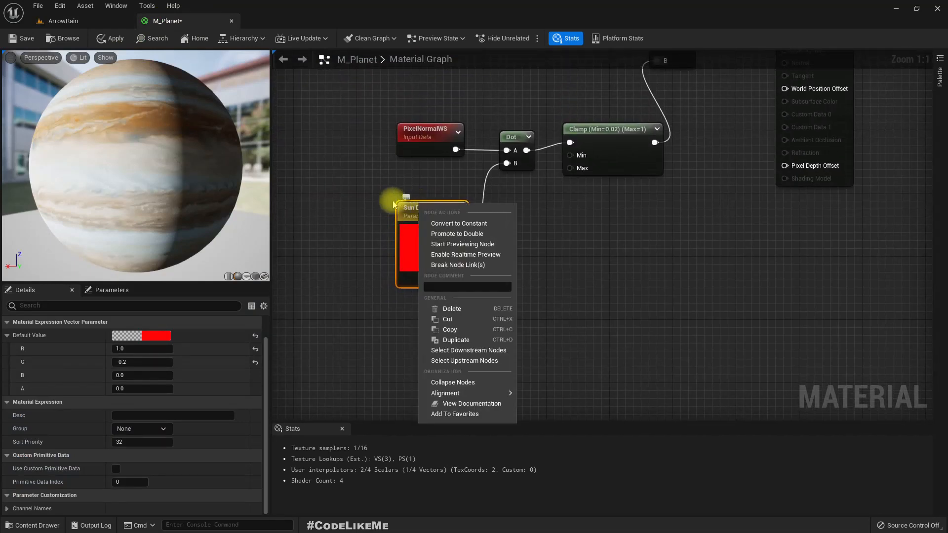
mouse_move(339, 206)
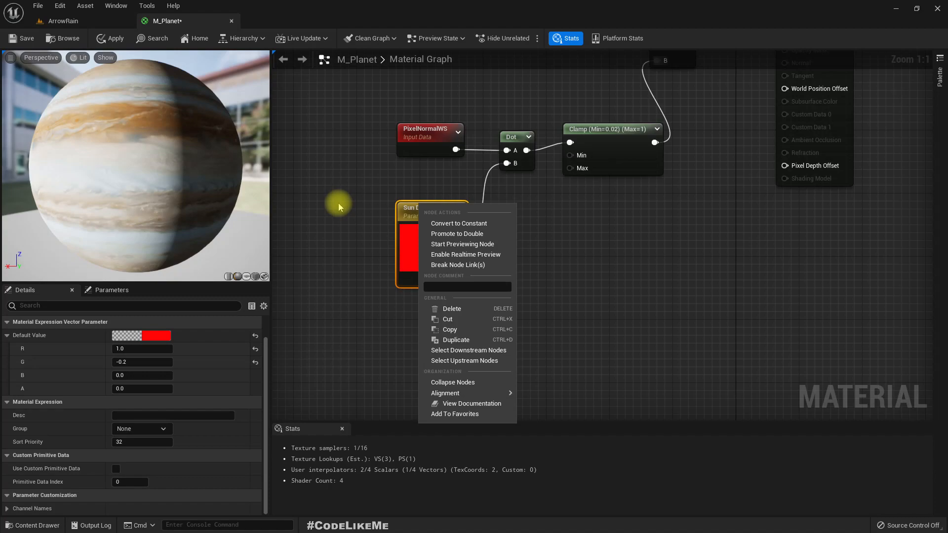
mouse_move(334, 167)
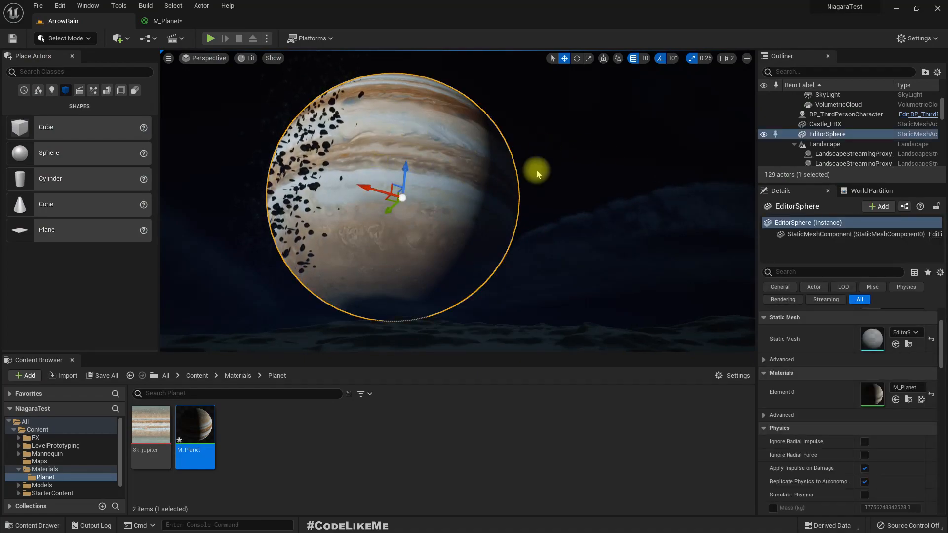
mouse_move(497, 171)
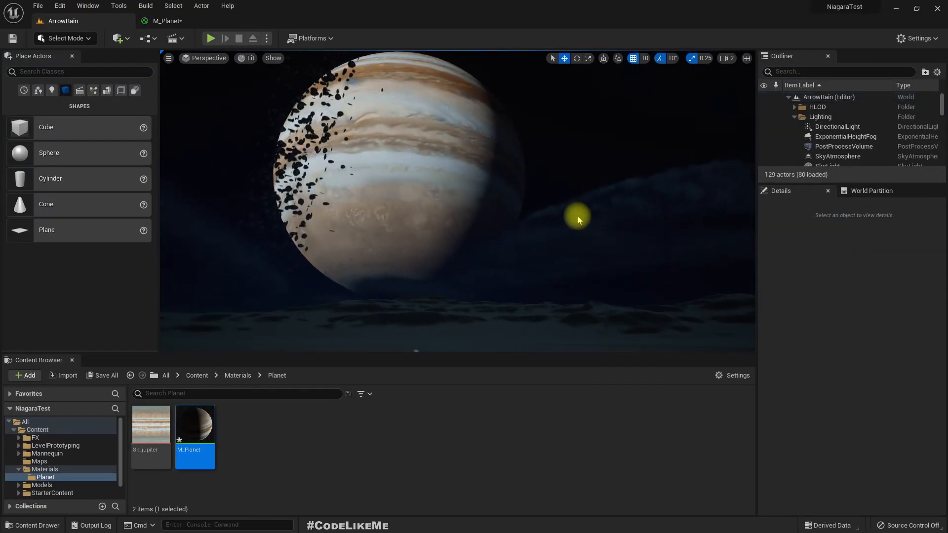
key("F11")
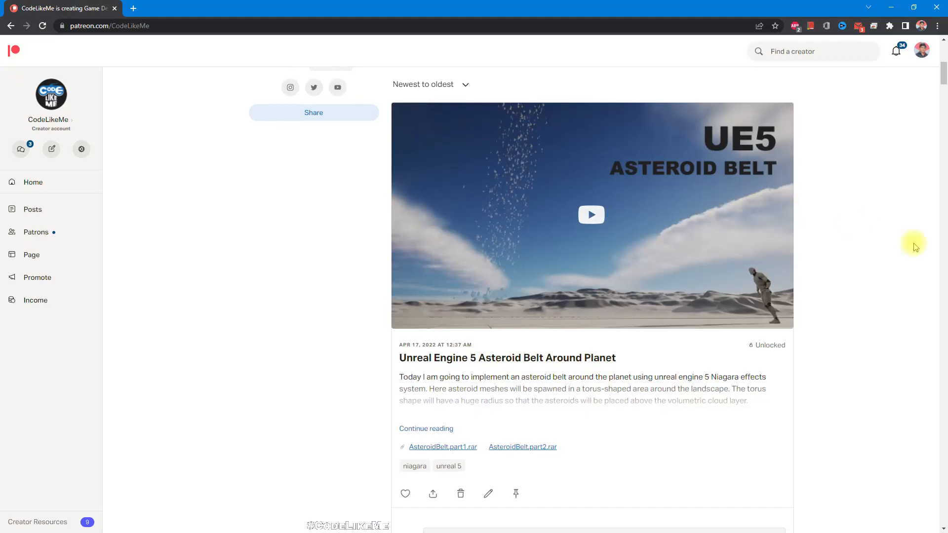
Step: Scroll down the Patreon feed to the March Niagara Blood Particle post
scroll("down", 3)
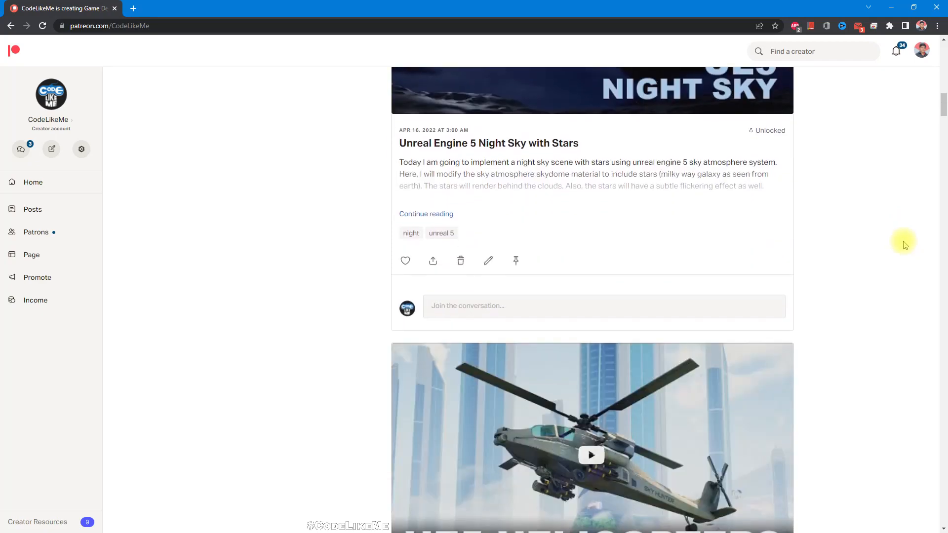
scroll("down", 3)
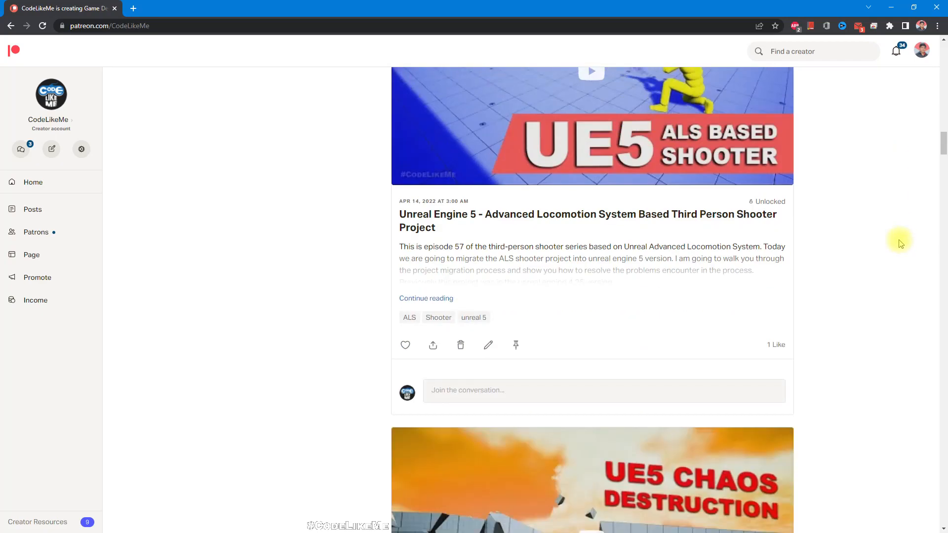
scroll("down", 3)
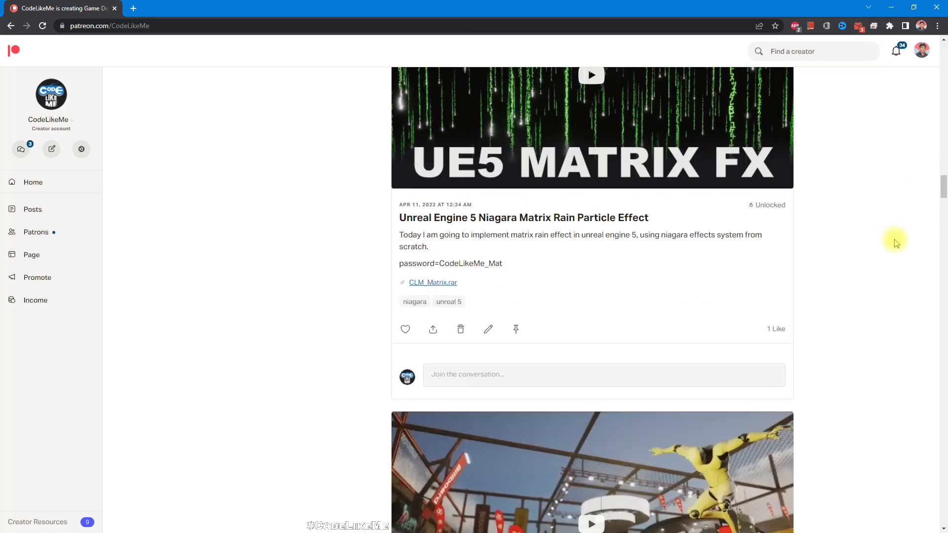
scroll("down", 3)
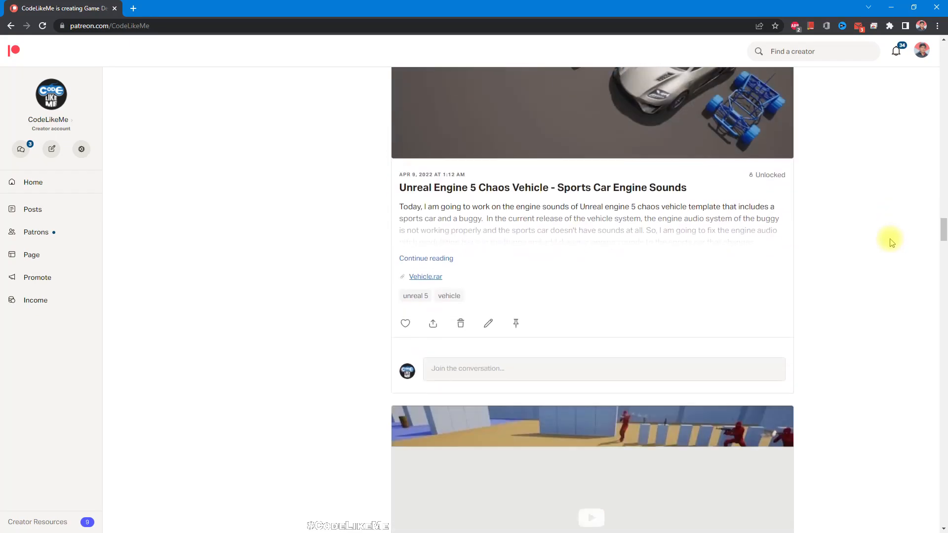
scroll("down", 3)
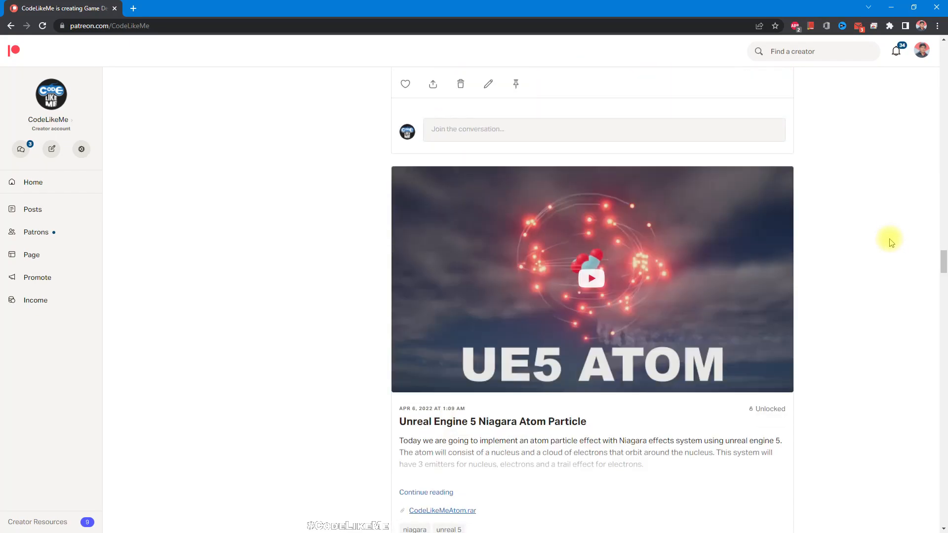
scroll("down", 3)
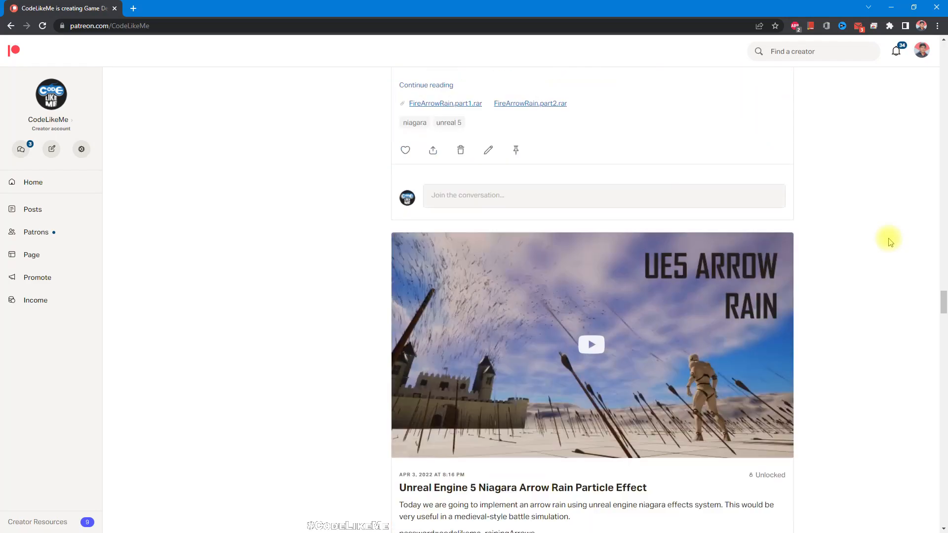
scroll("down", 3)
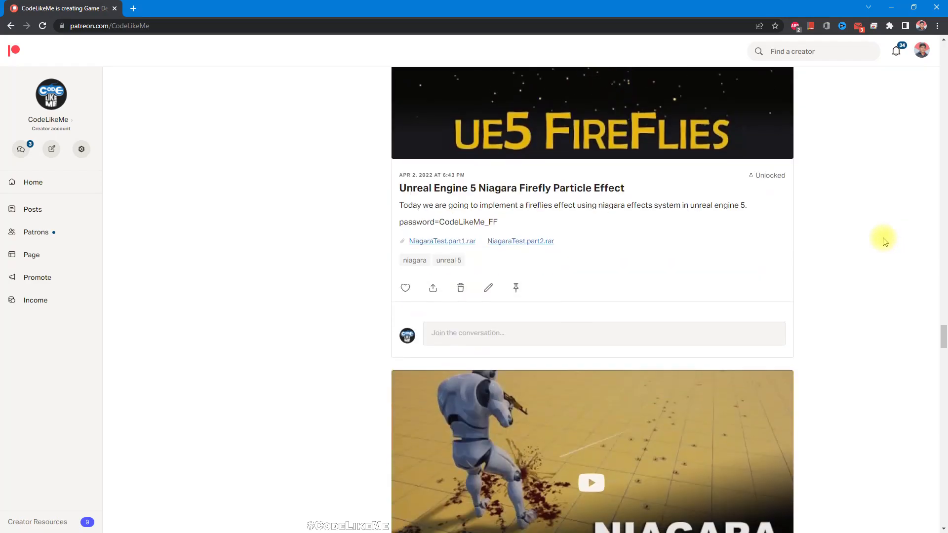
scroll("down", 3)
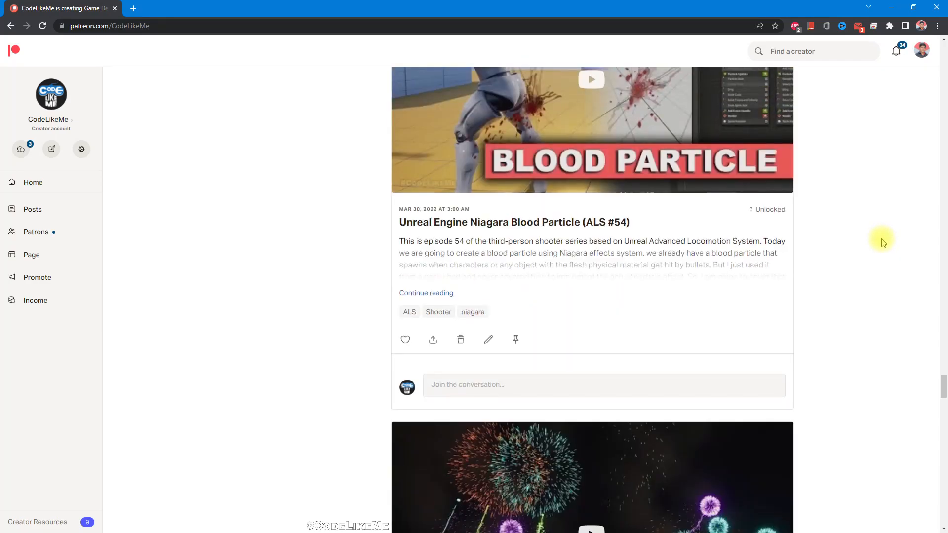